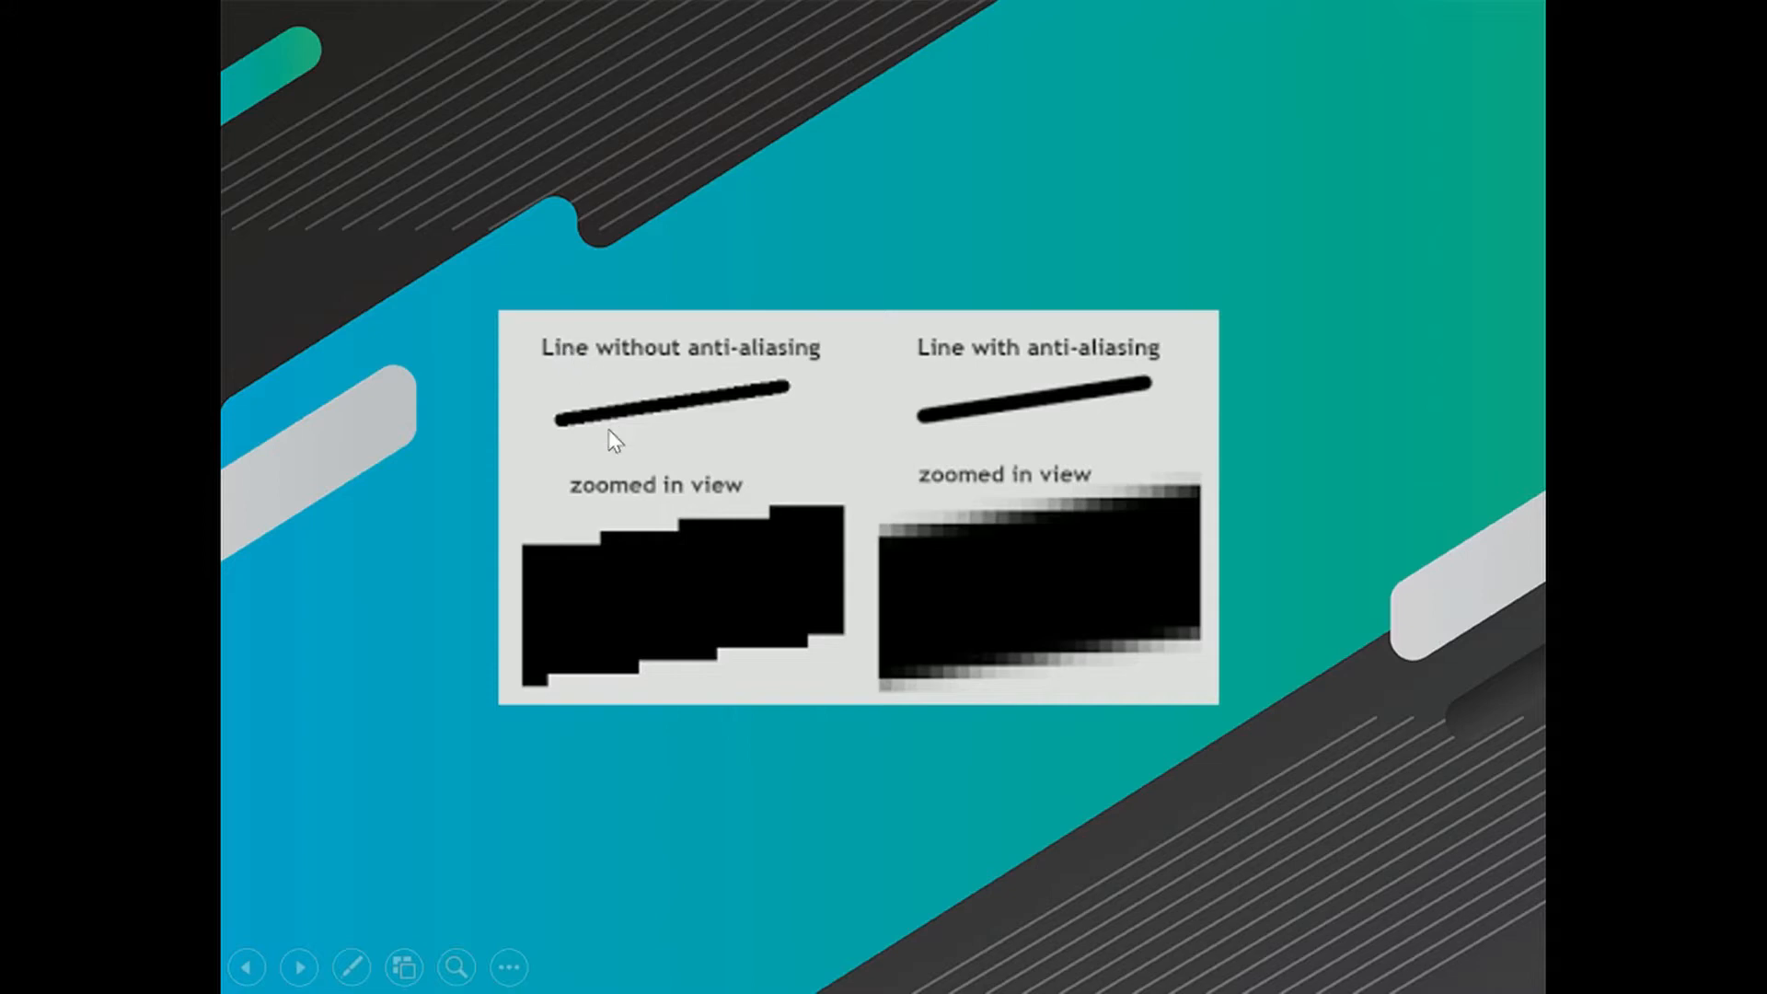
pyautogui.moveTo(1232, 367)
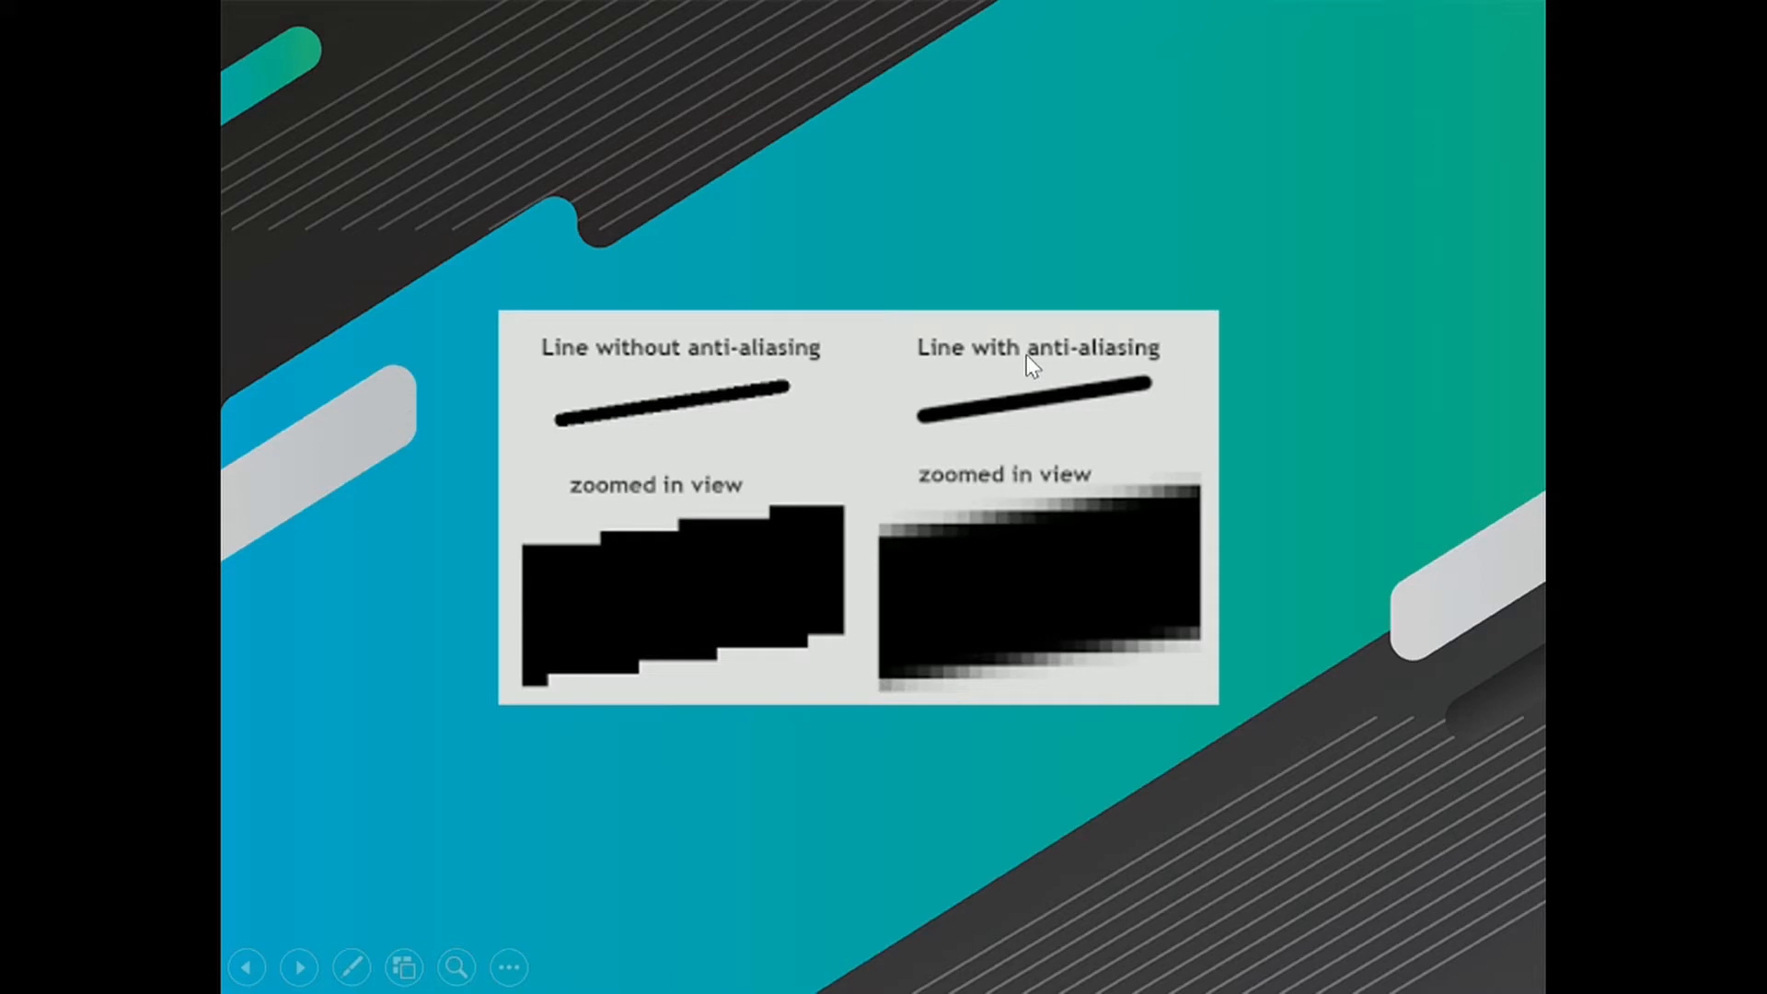
pyautogui.moveTo(595, 547)
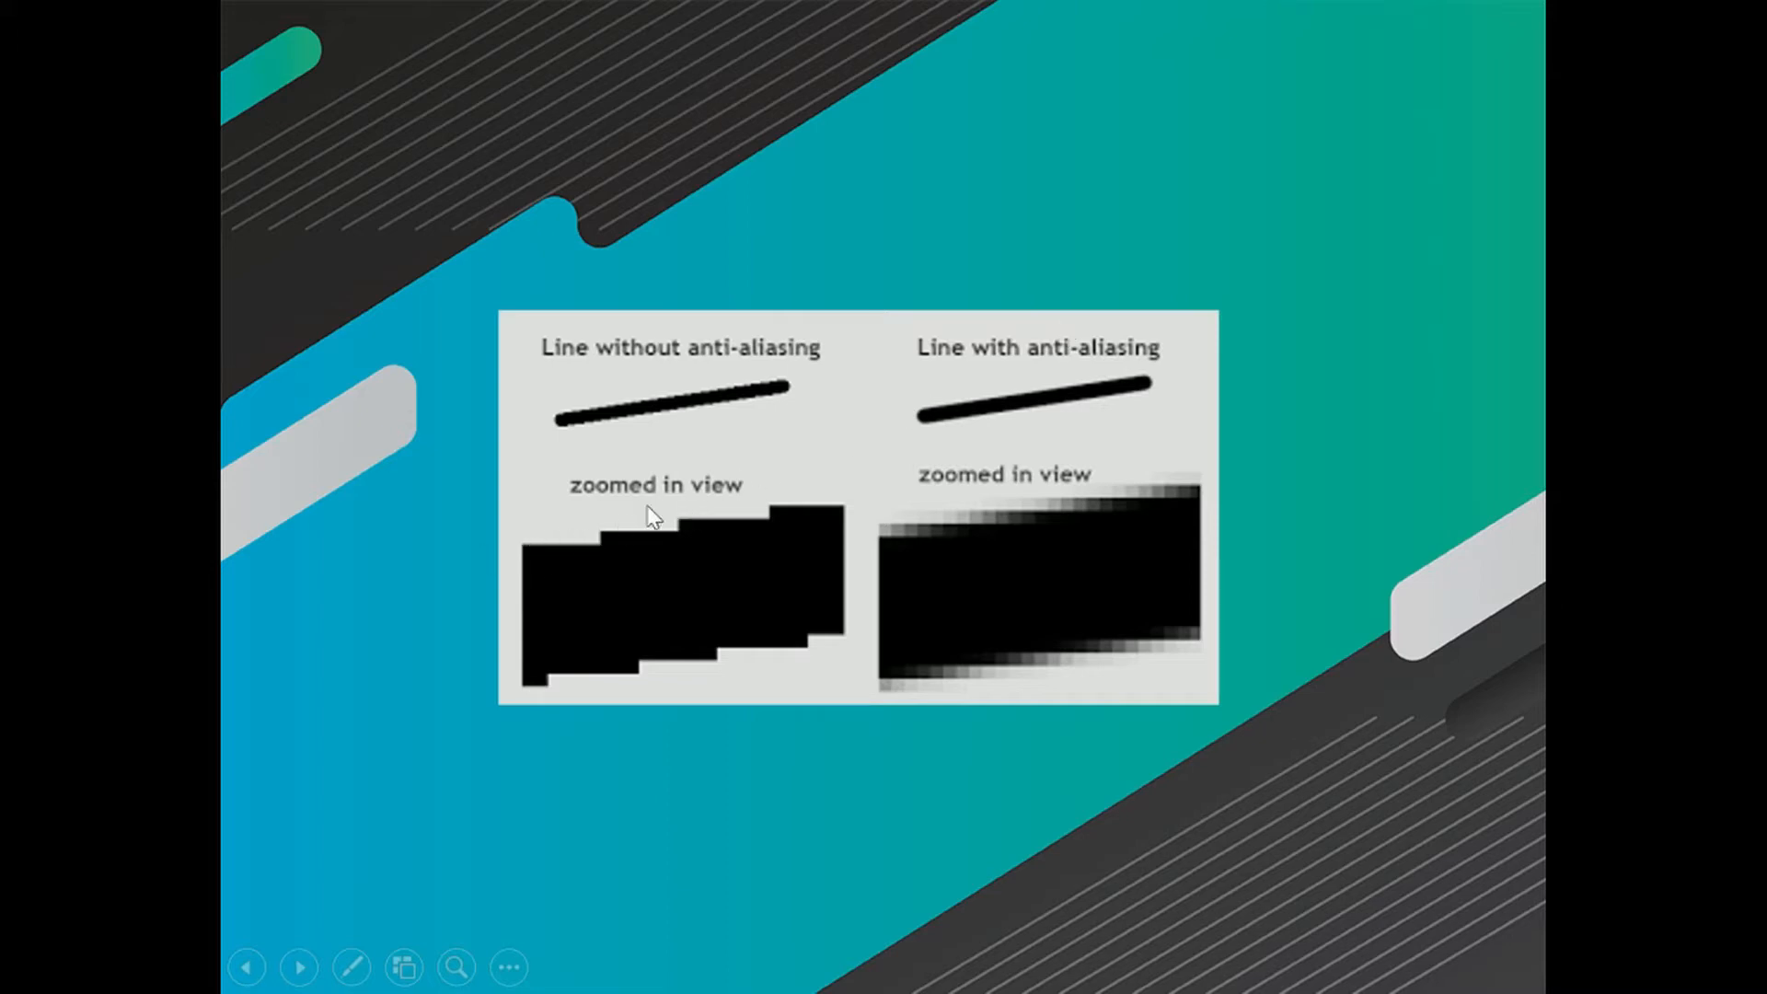
pyautogui.moveTo(1153, 400)
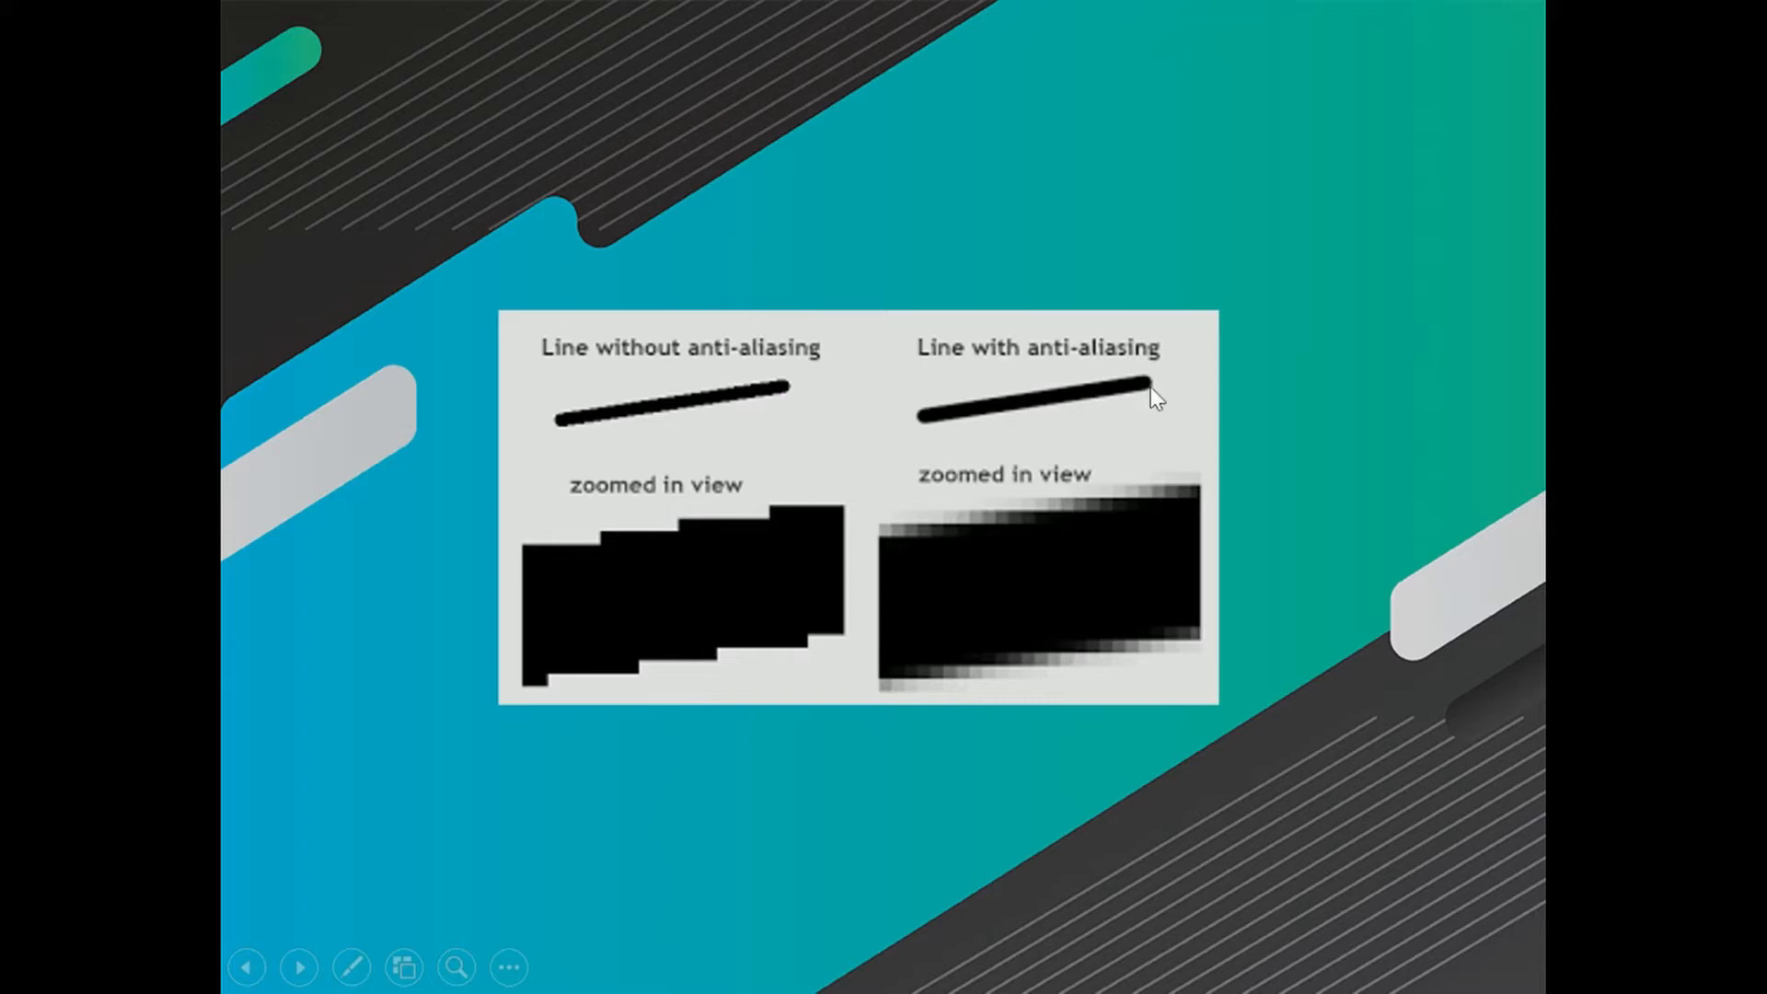
pyautogui.moveTo(933, 544)
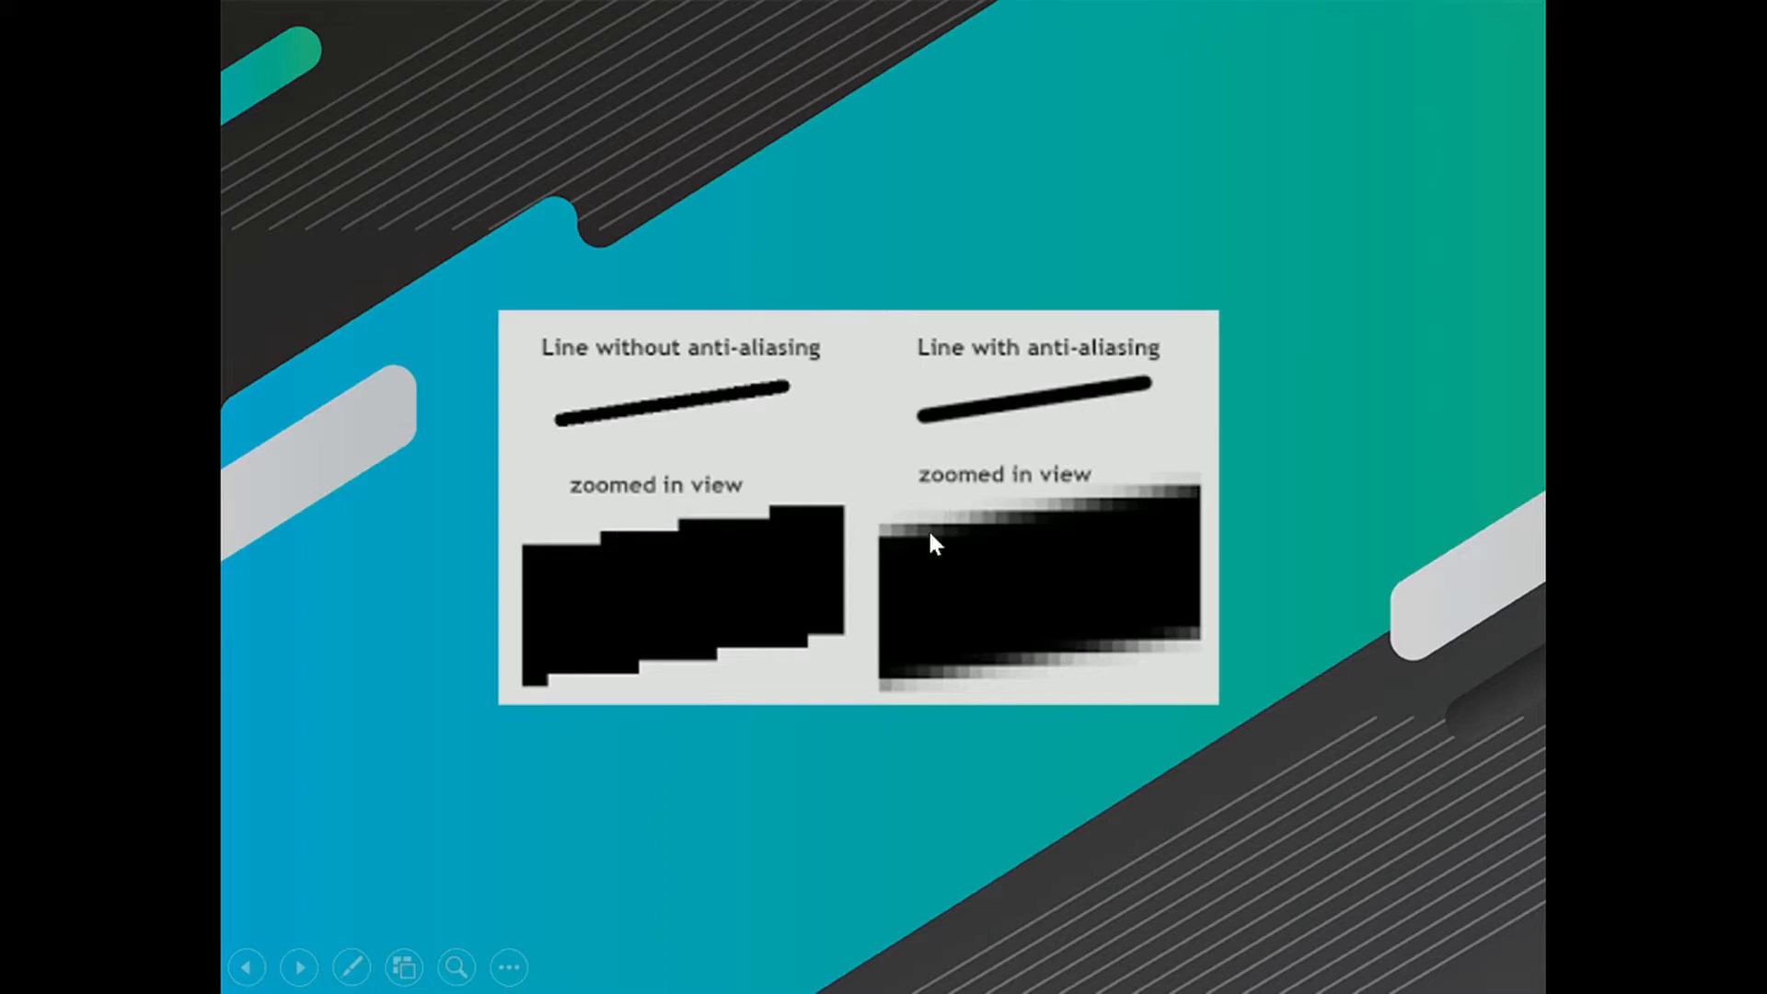
pyautogui.moveTo(1289, 648)
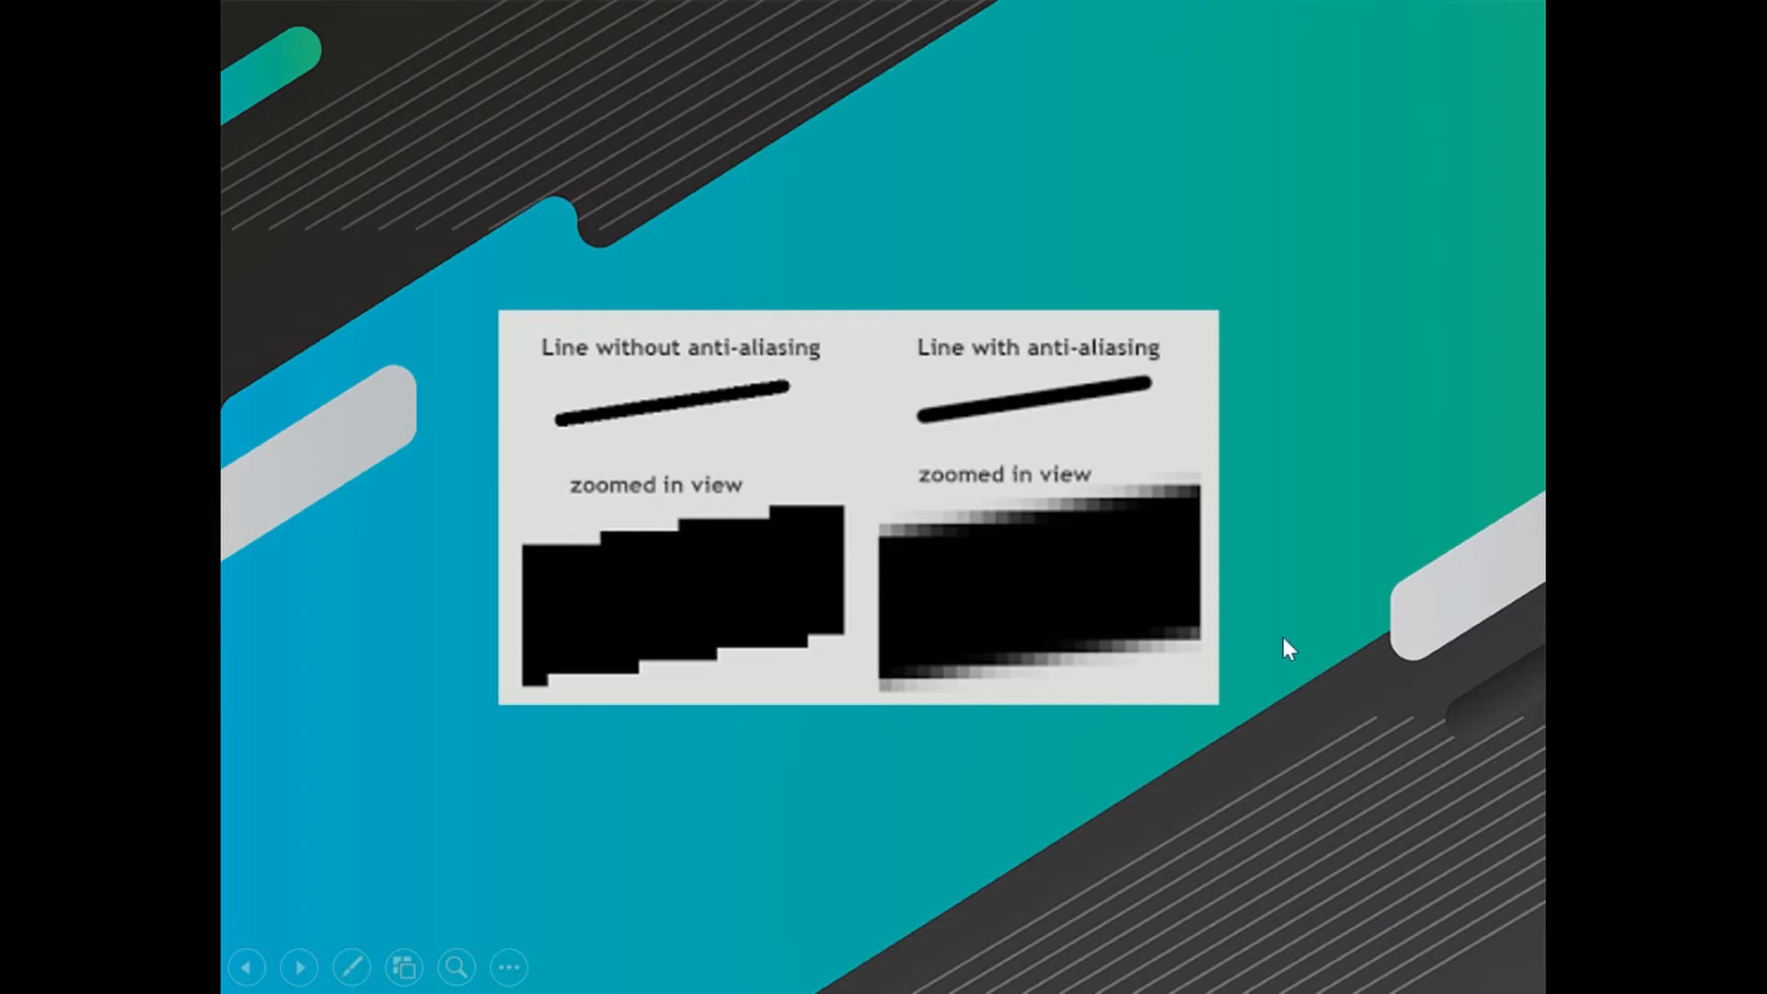
pyautogui.moveTo(1229, 648)
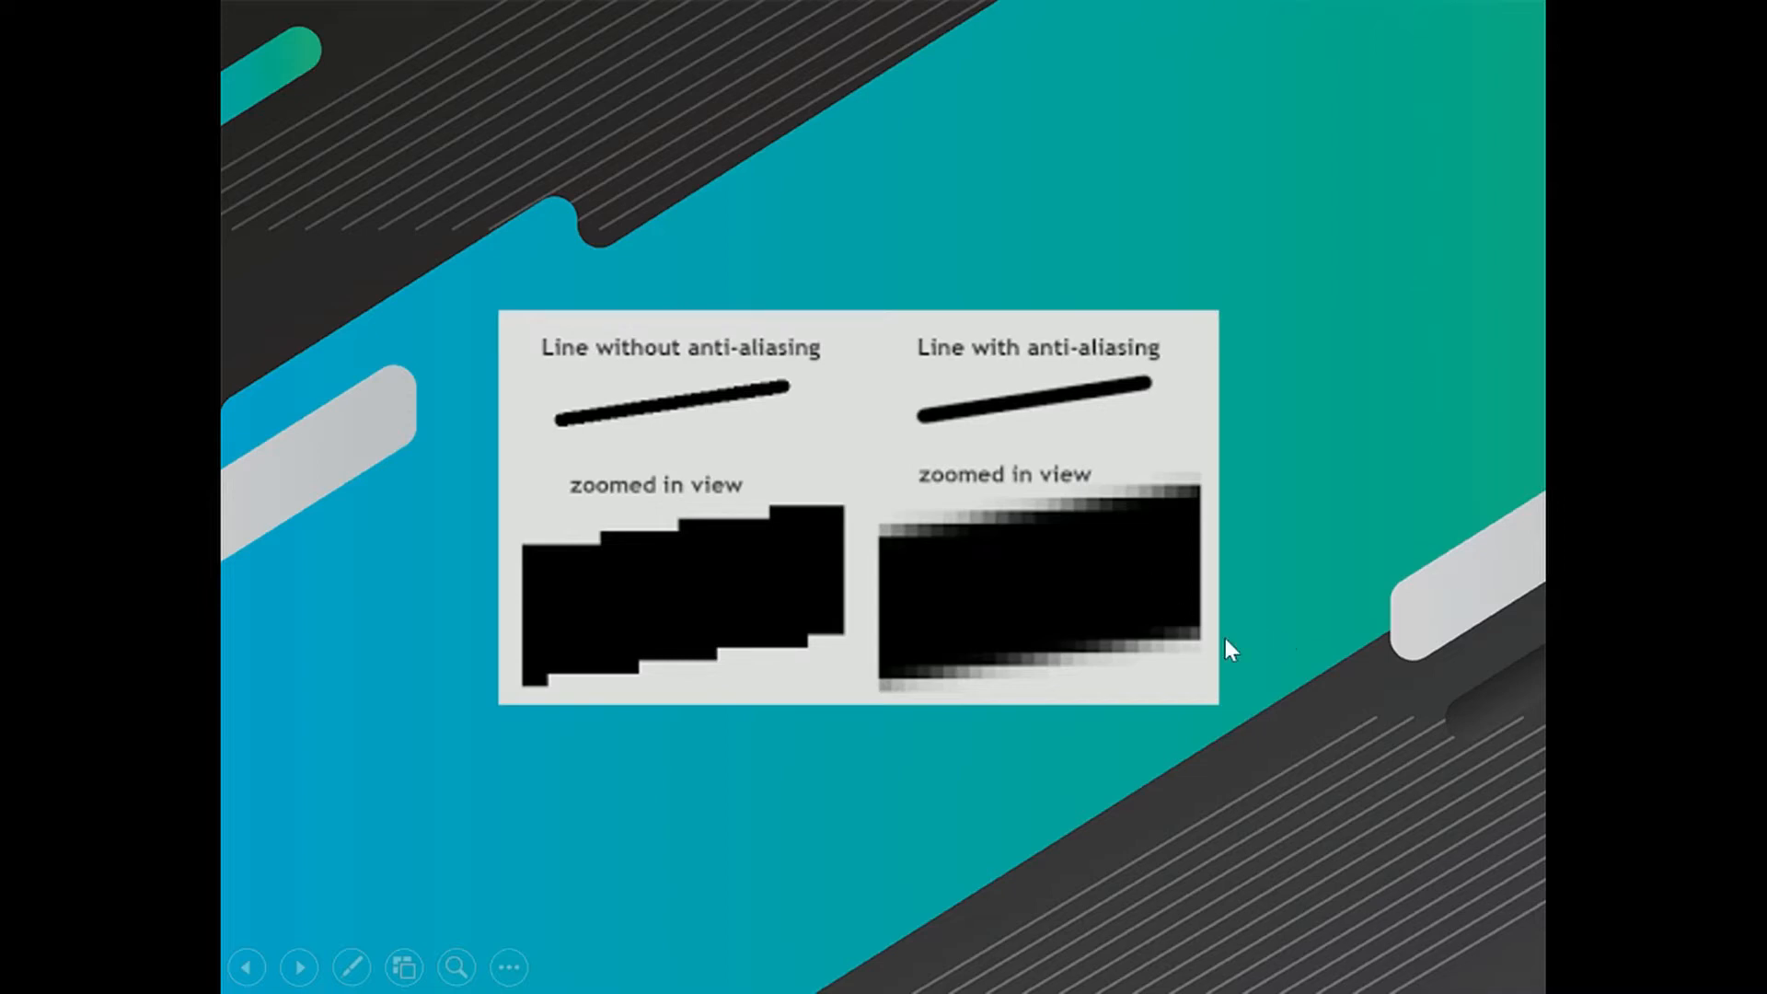
# Advance the slideshow past the anti-aliasing definition to the 'How does a computer do anti aliasing' slide.
pyautogui.click(298, 968)
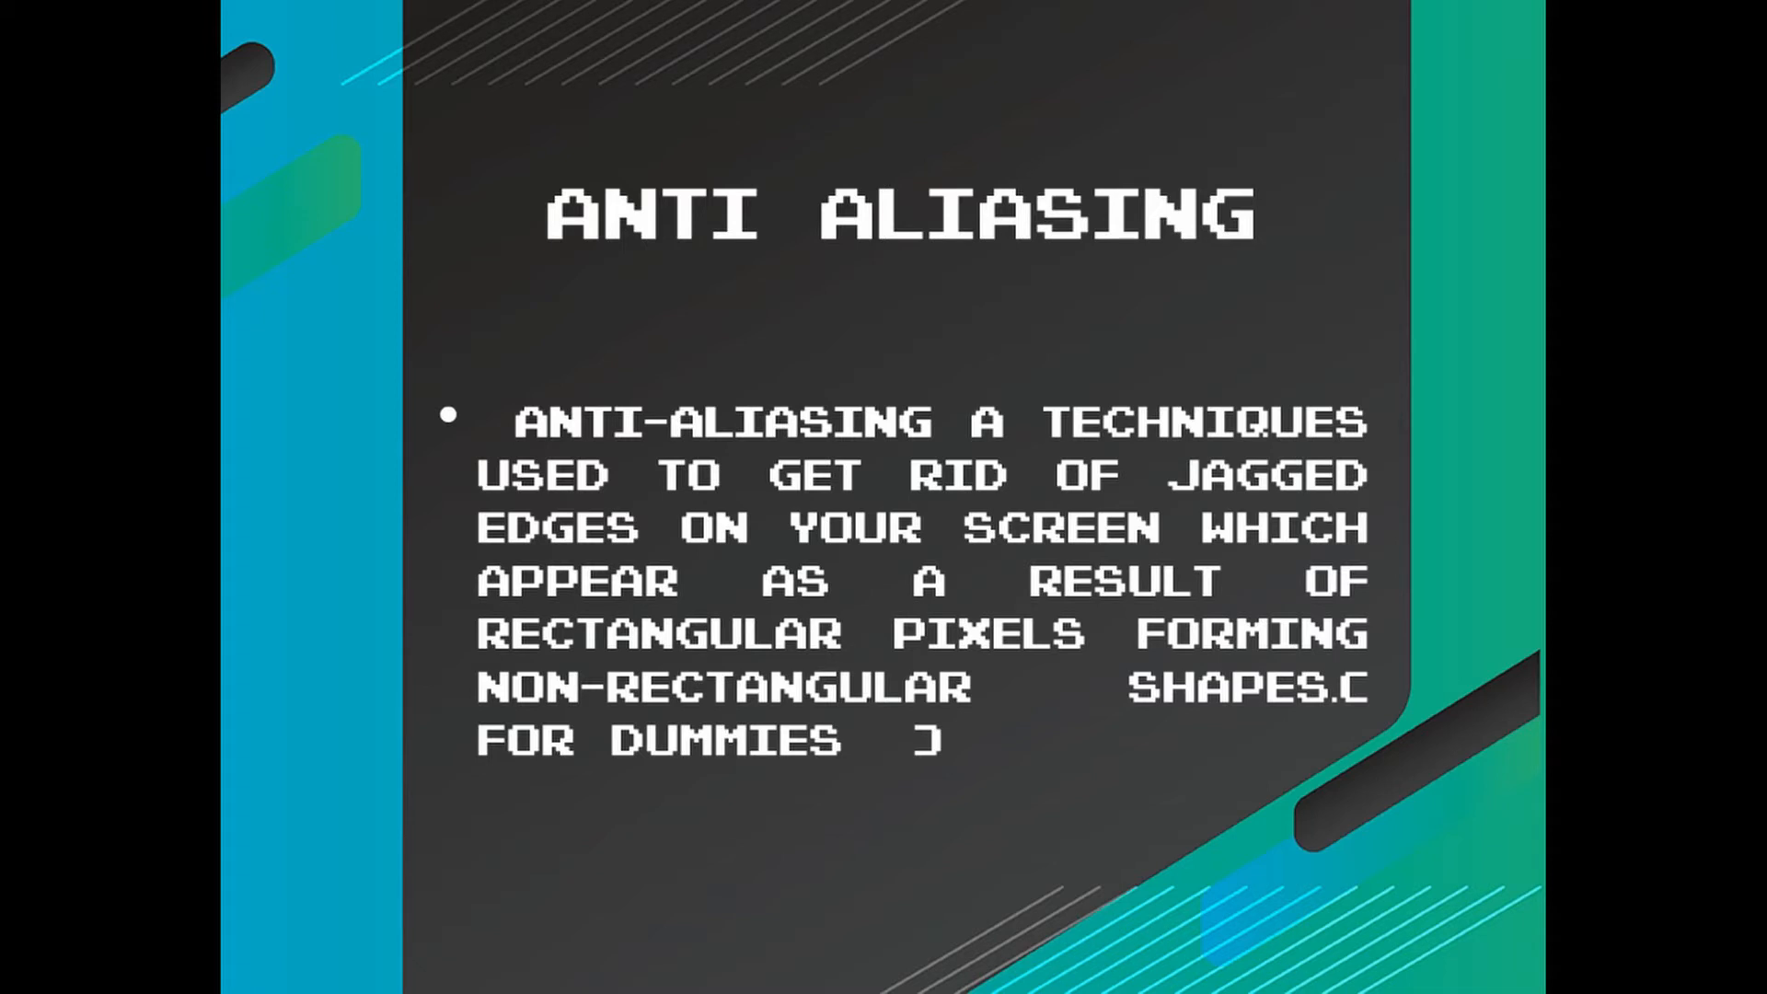
pyautogui.press('Right')
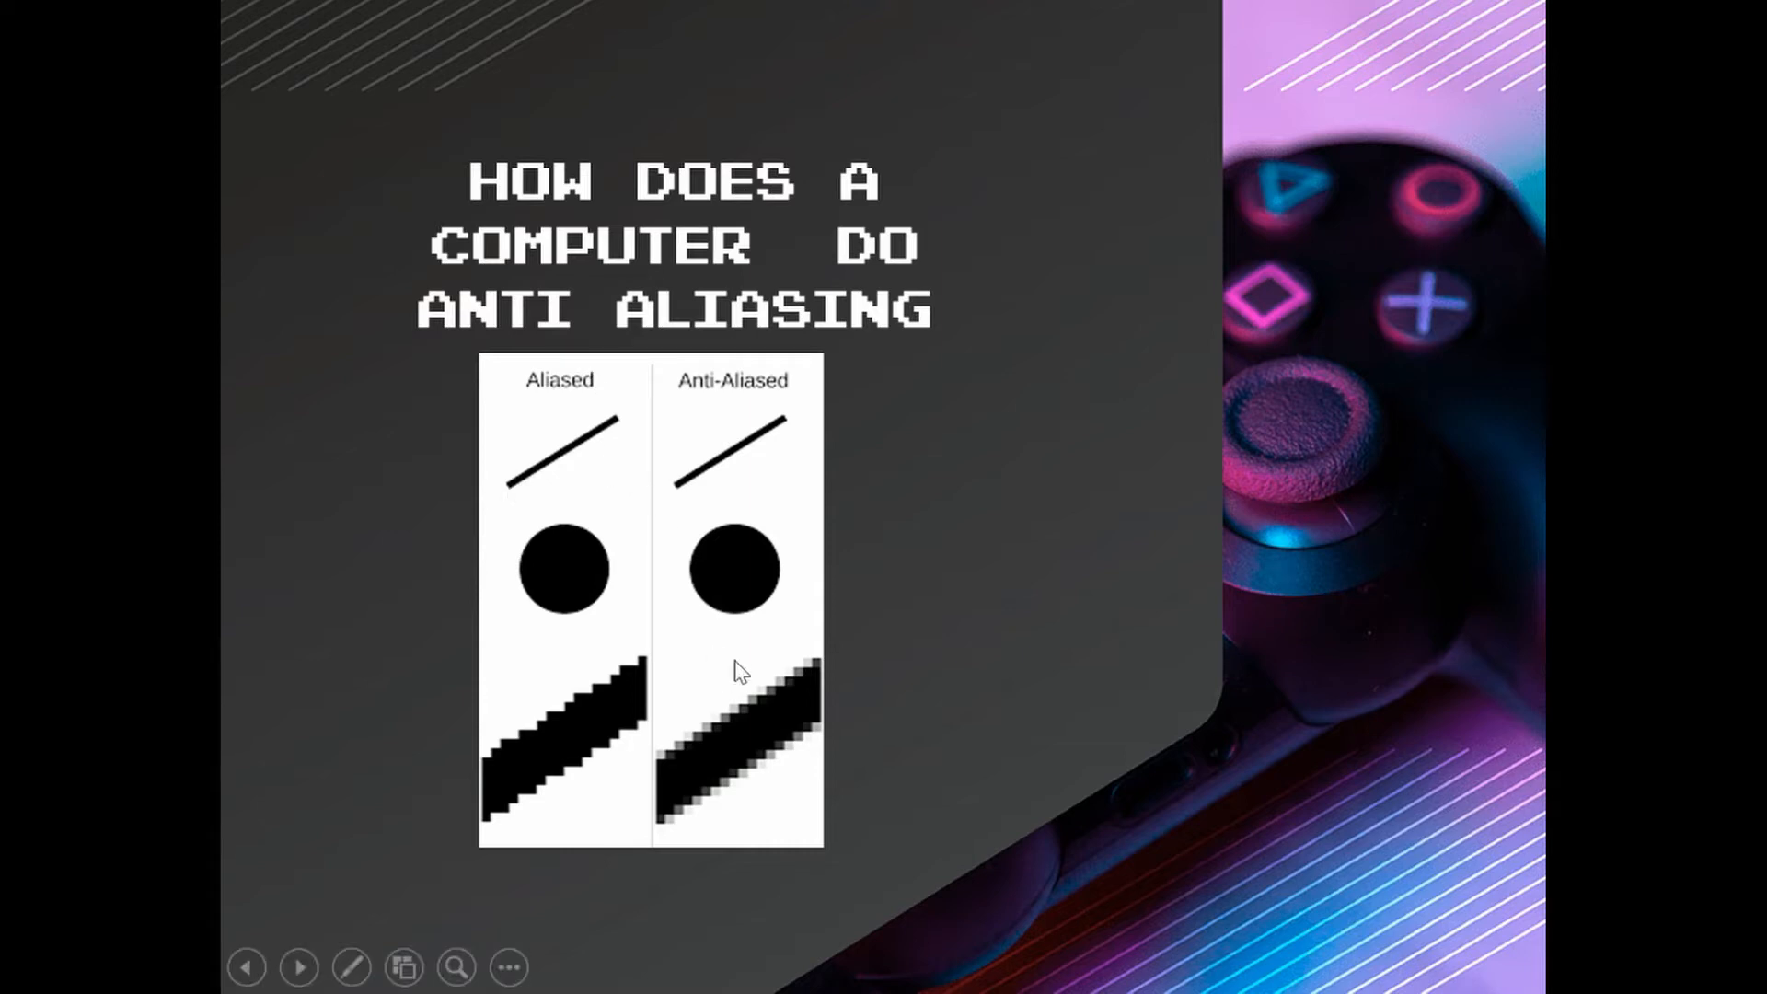
pyautogui.moveTo(518, 656)
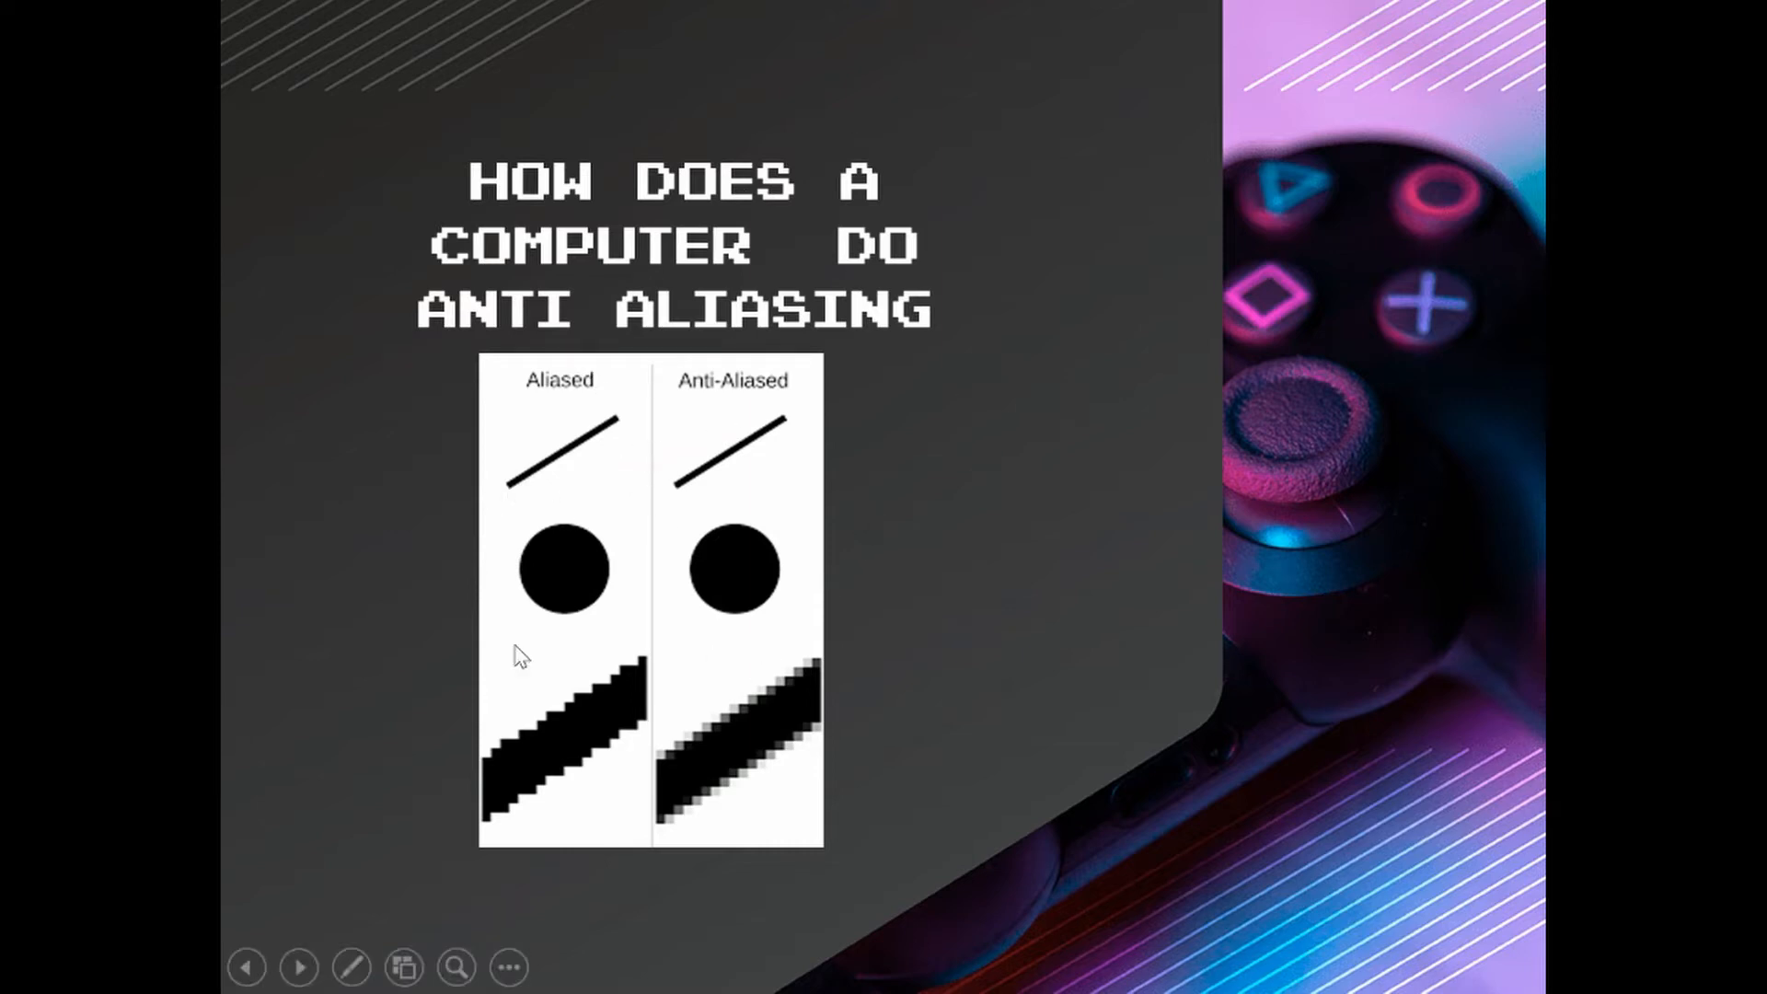
pyautogui.moveTo(511, 549)
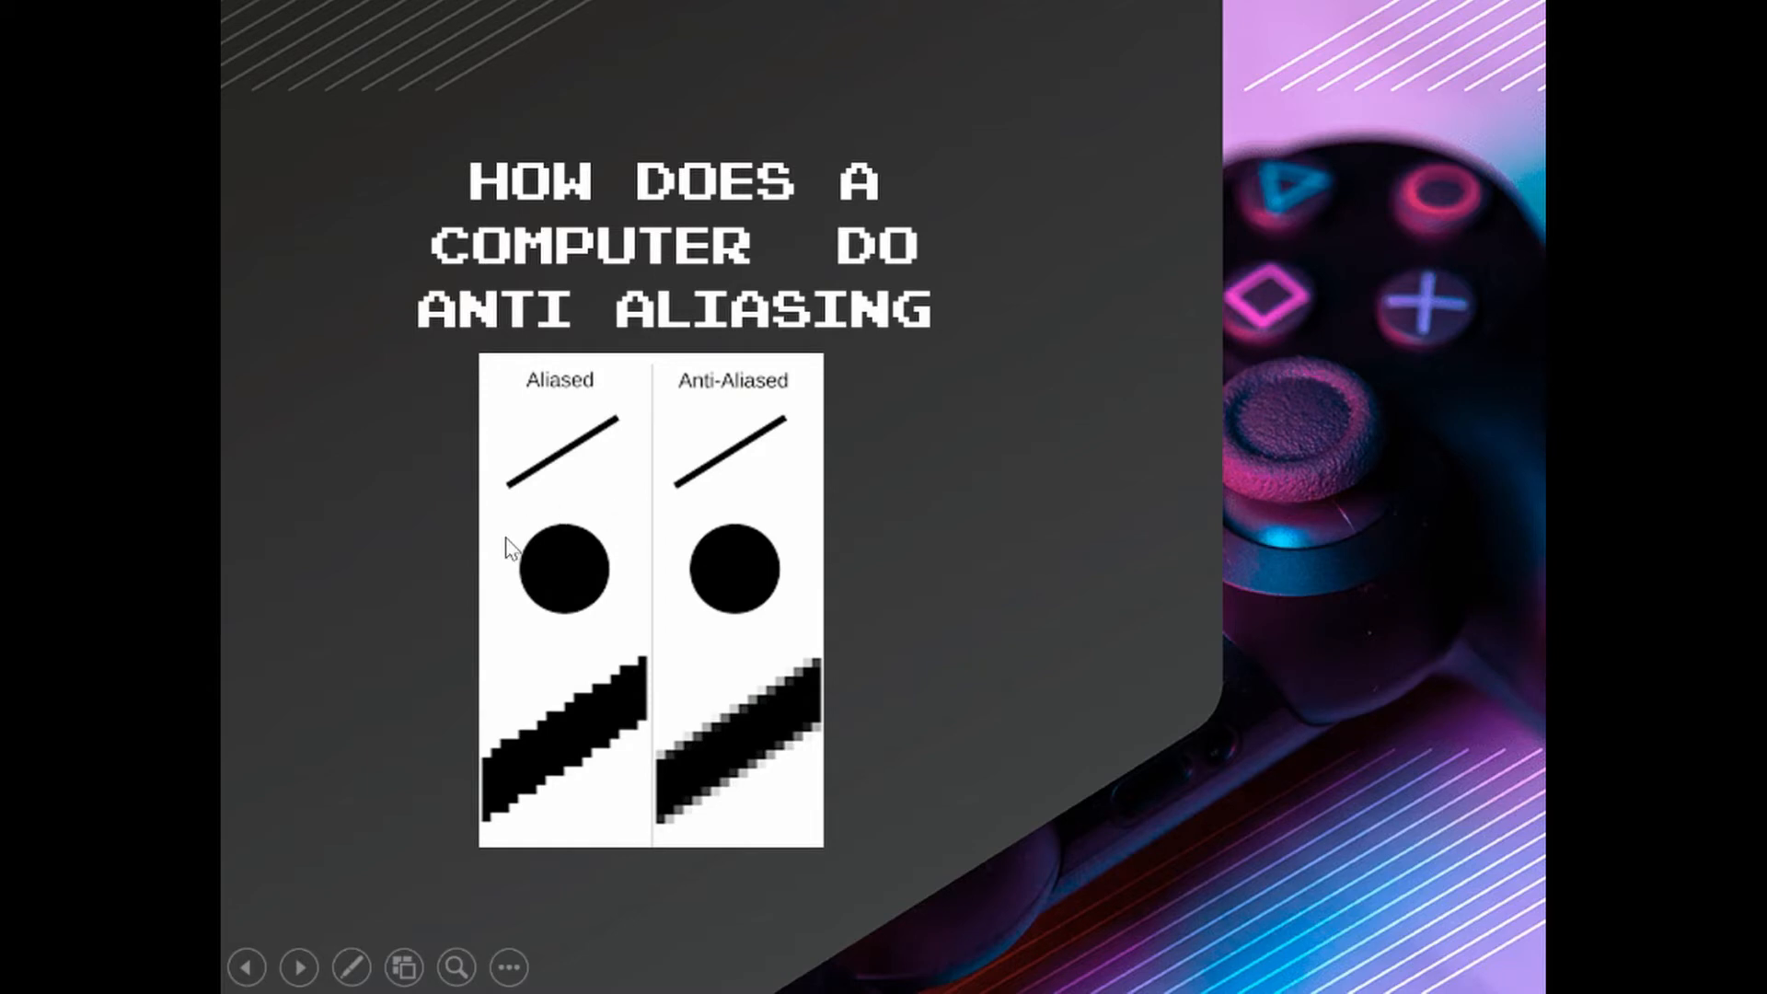
pyautogui.moveTo(753, 651)
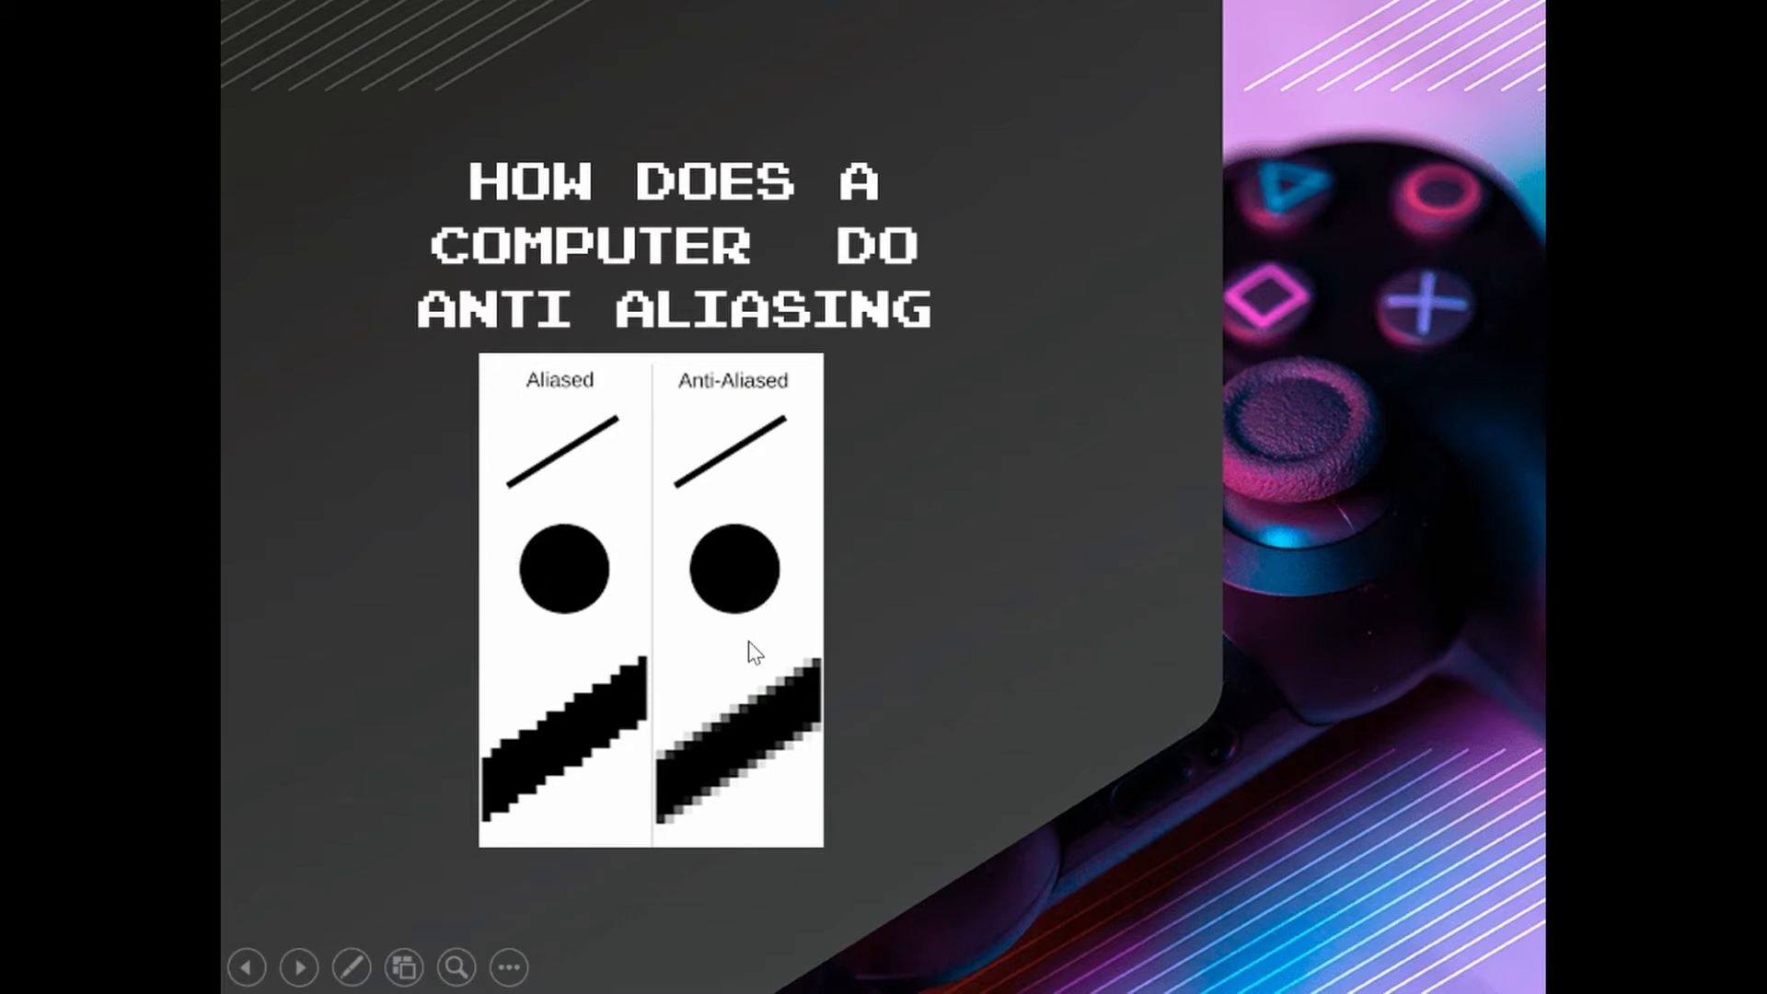
pyautogui.moveTo(406, 687)
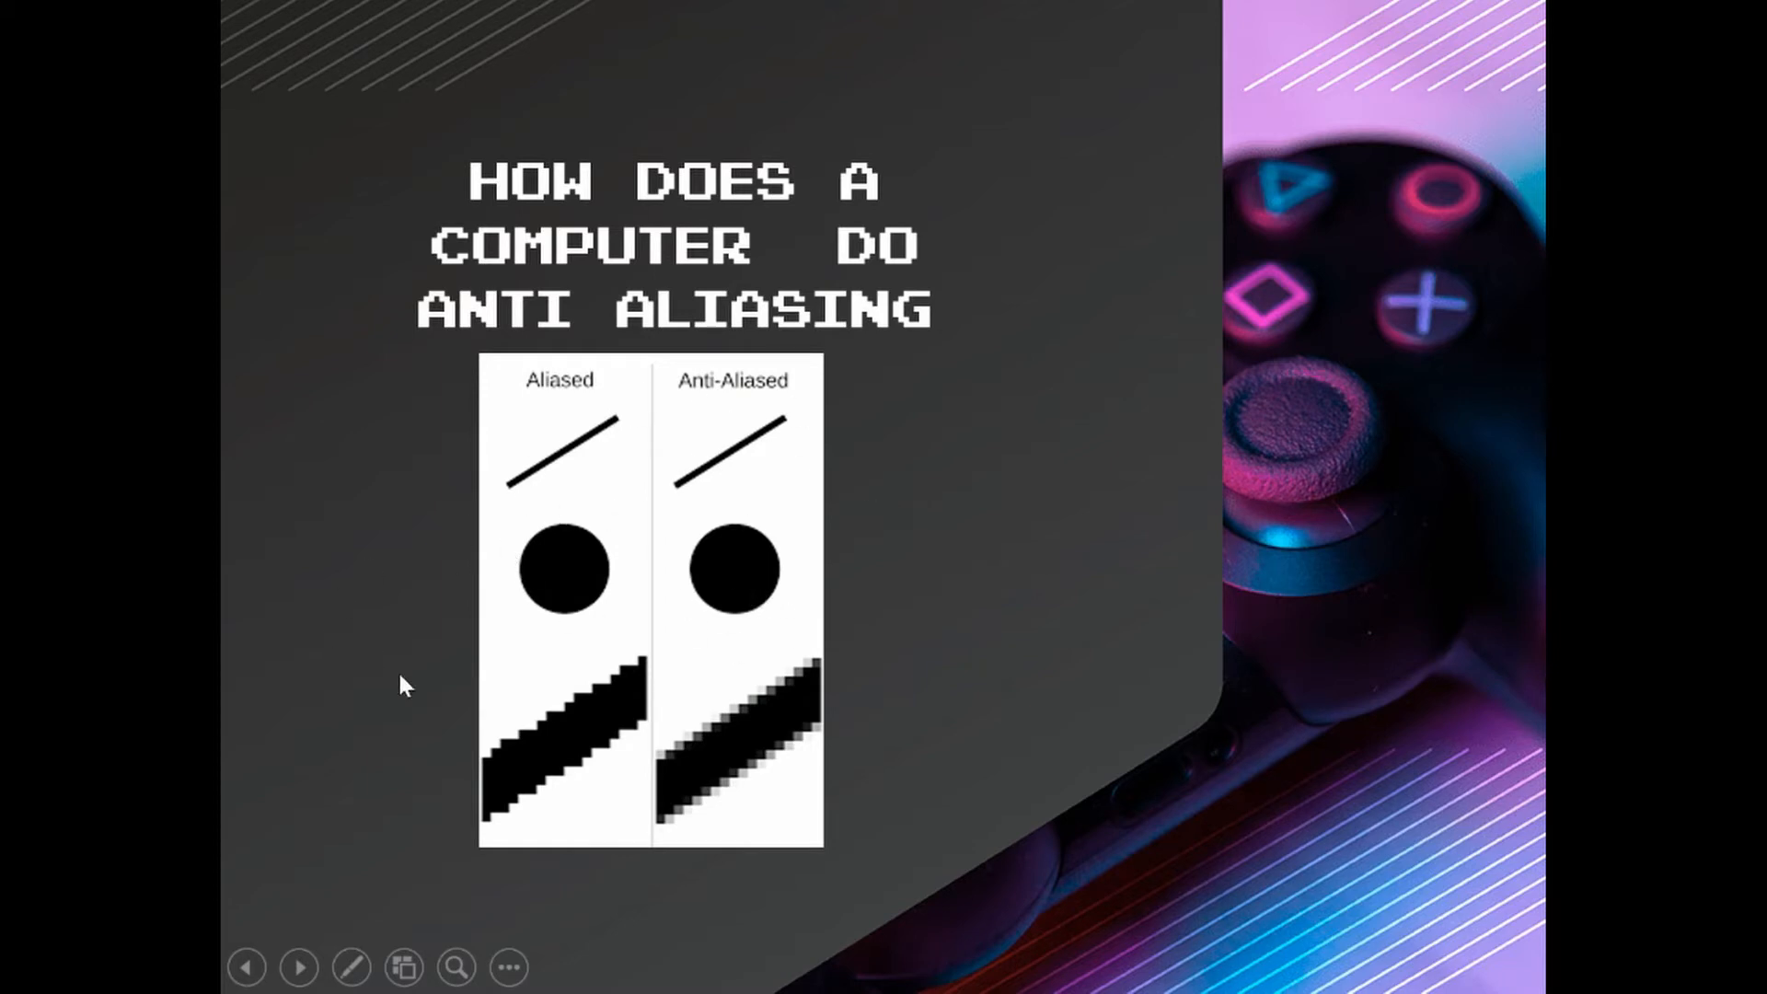
pyautogui.moveTo(963, 597)
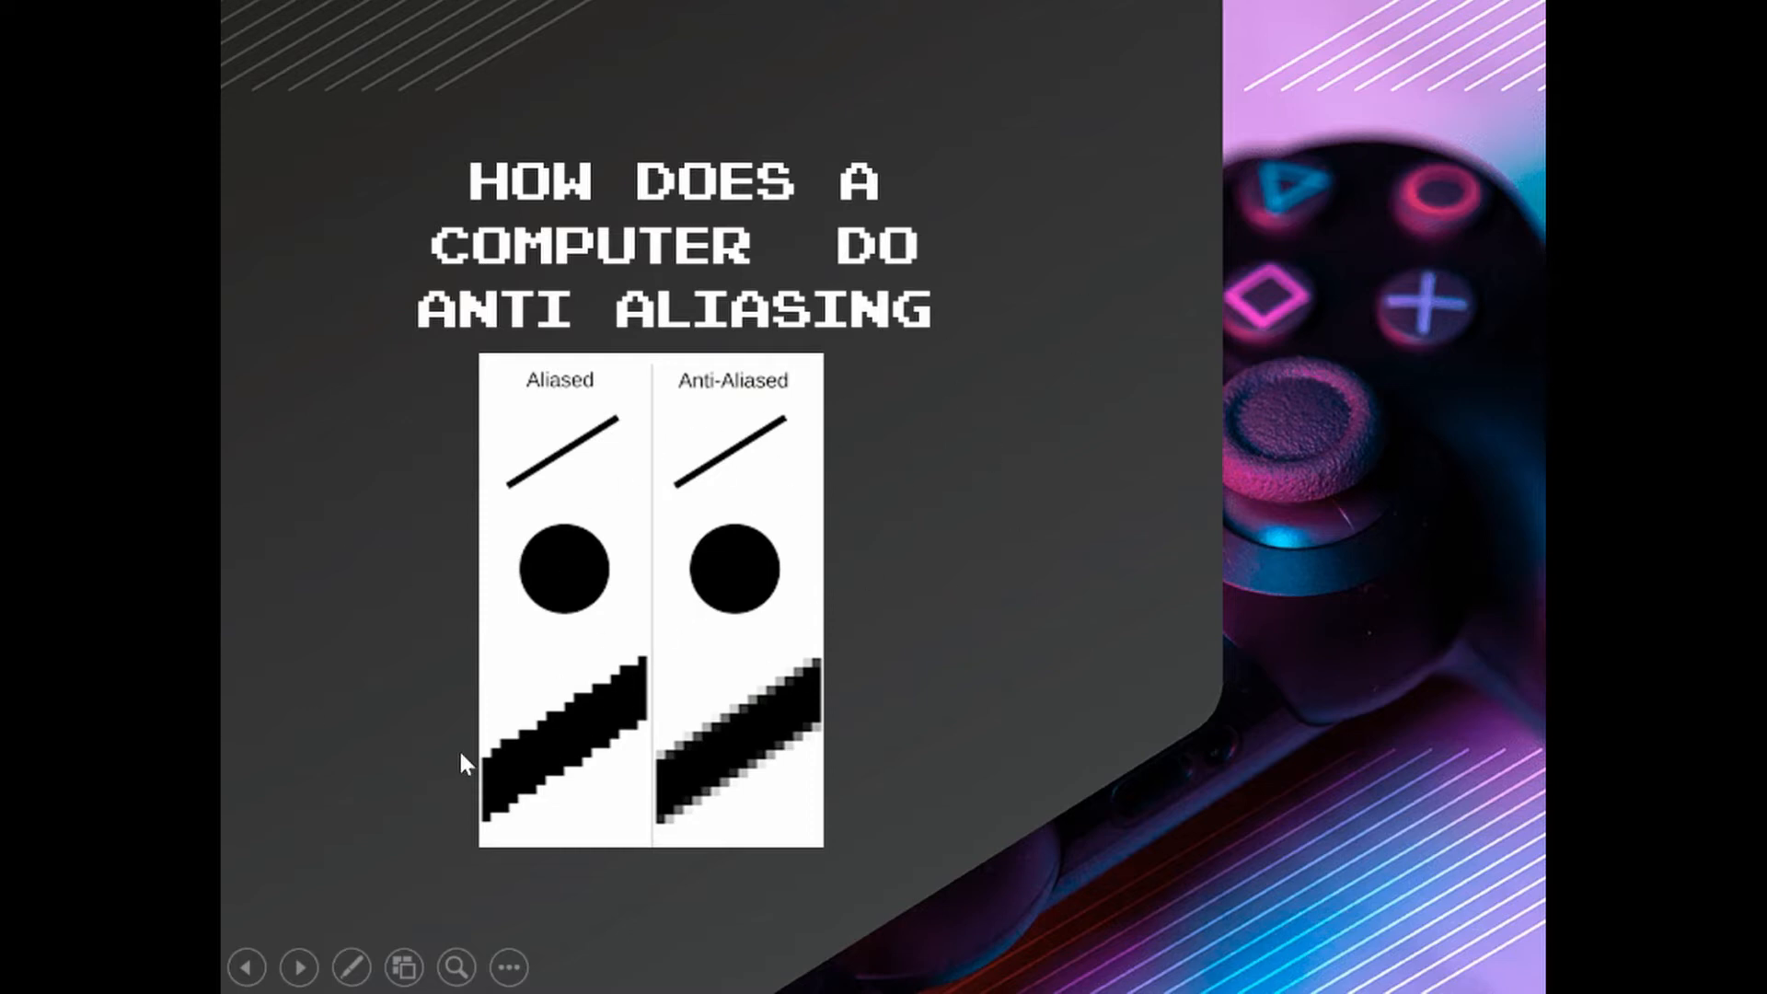
pyautogui.moveTo(532, 943)
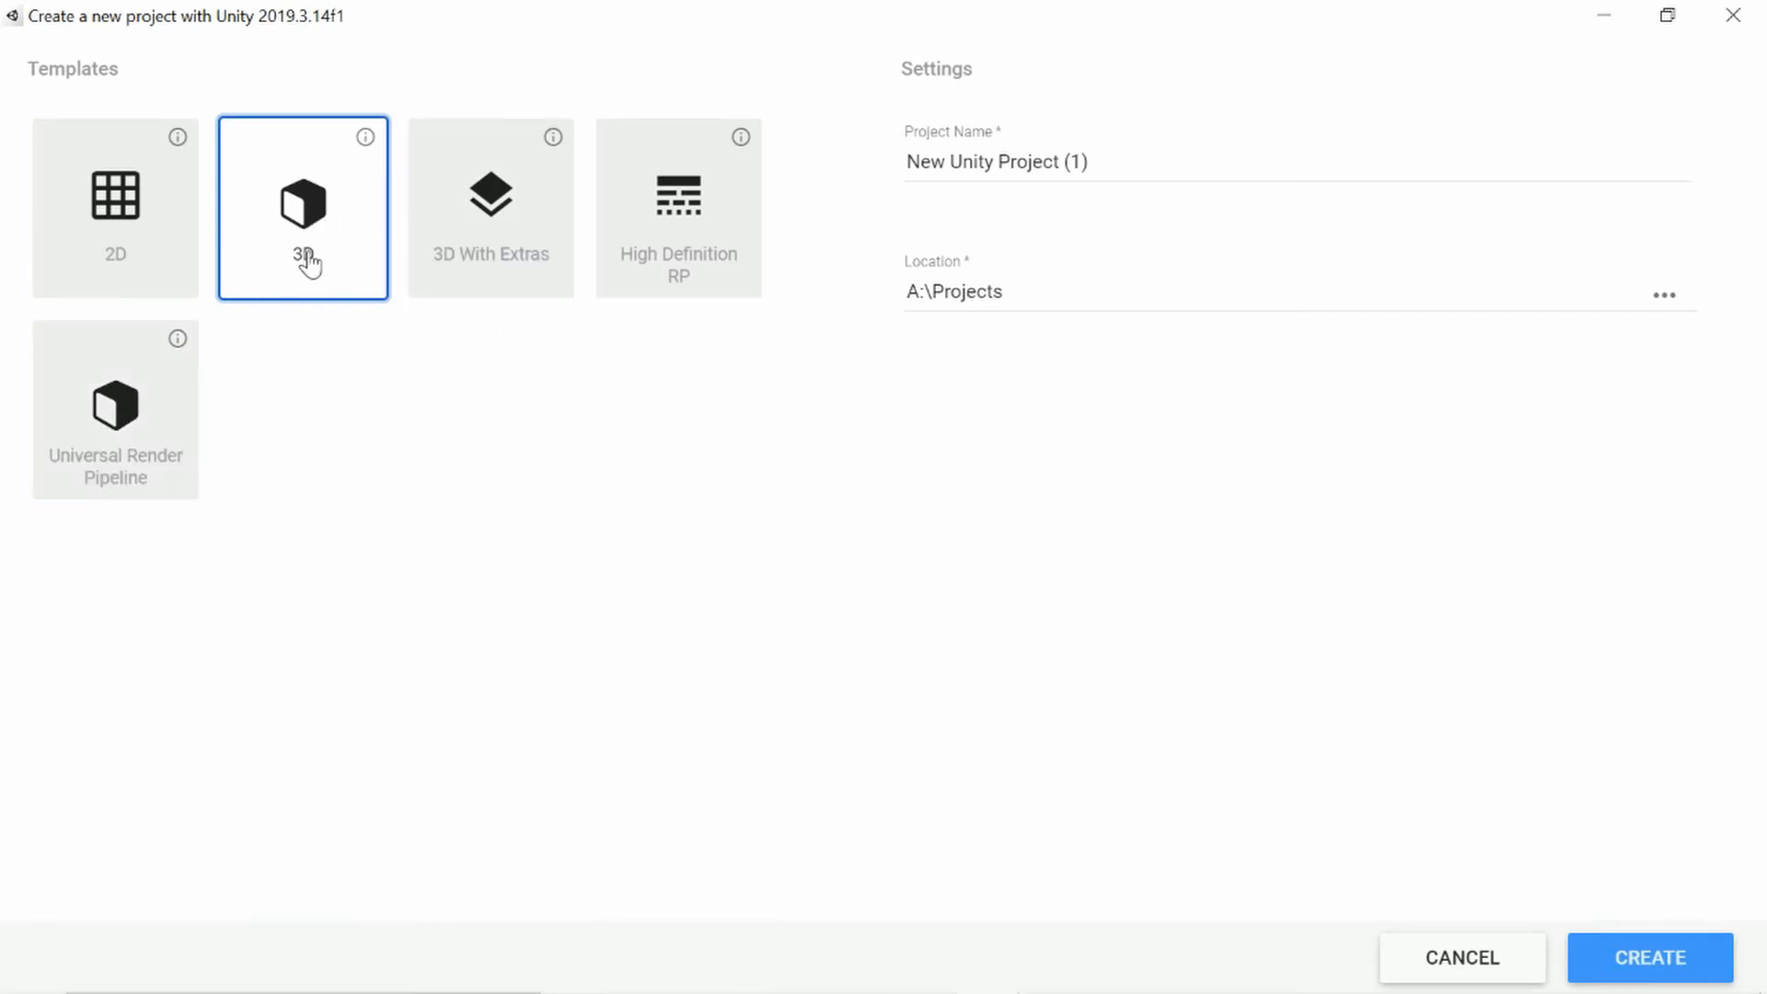
pyautogui.moveTo(1209, 147)
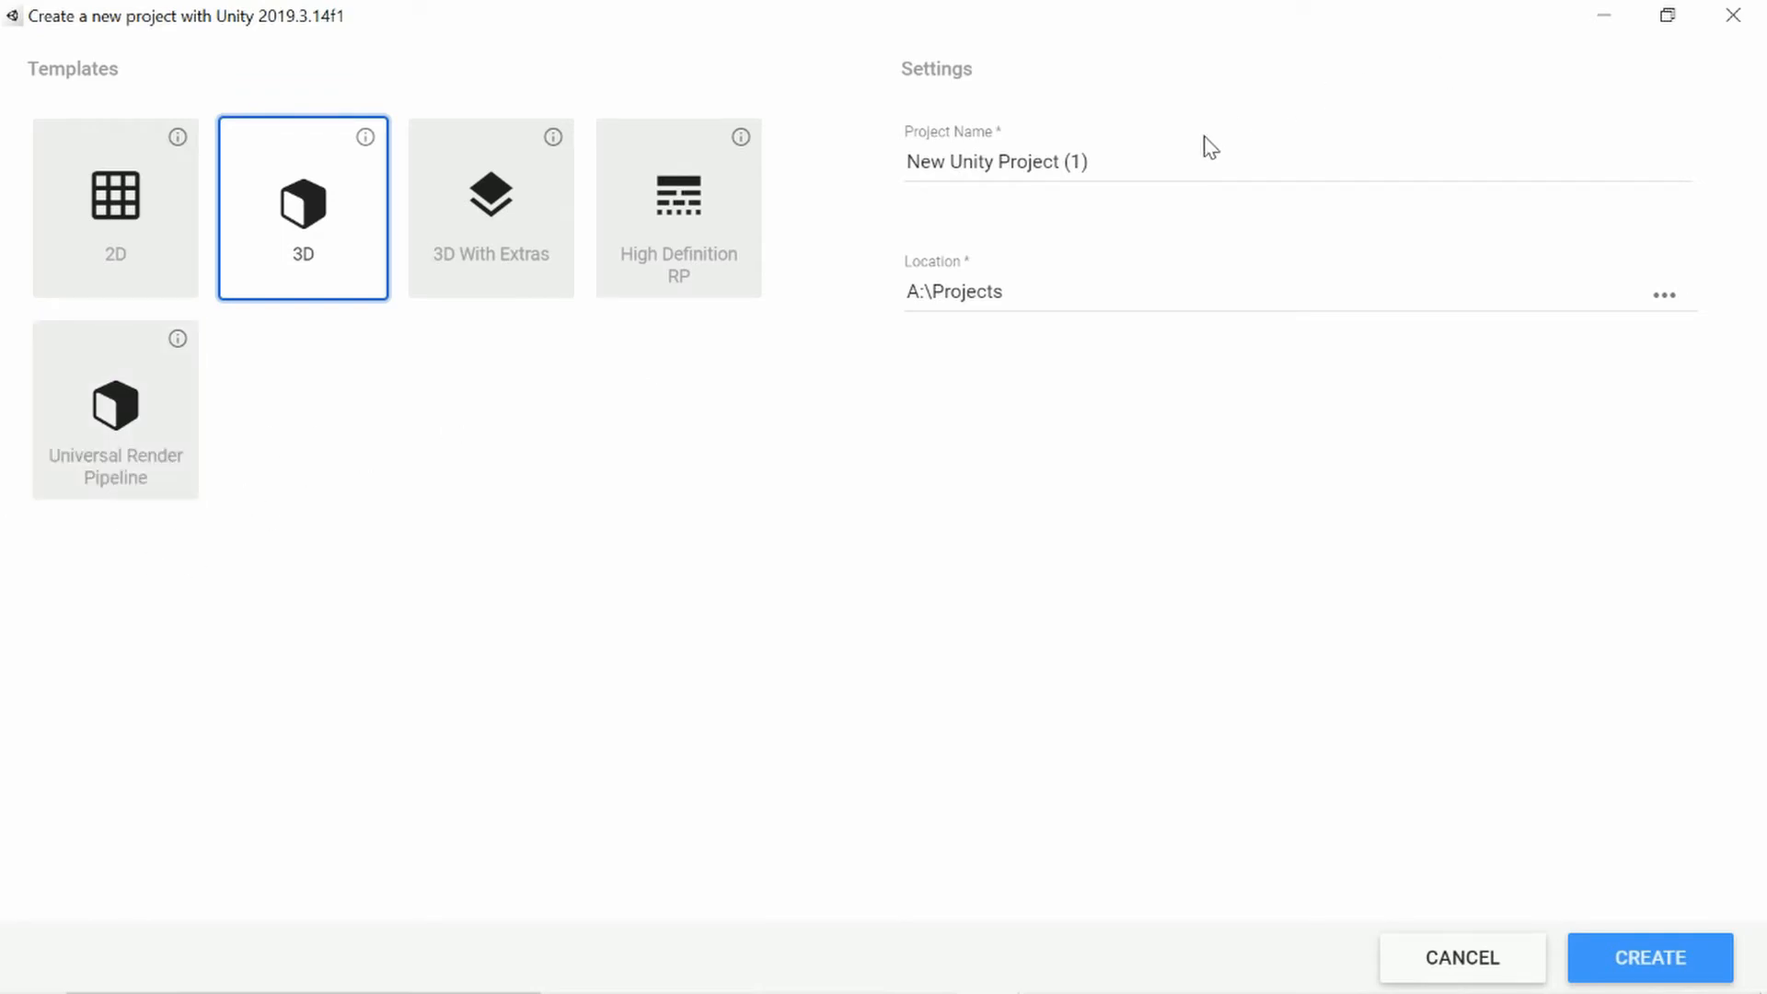
# Start naming the new 3D project, entering 'An' with the A:\Projects location kept.
pyautogui.write('New')
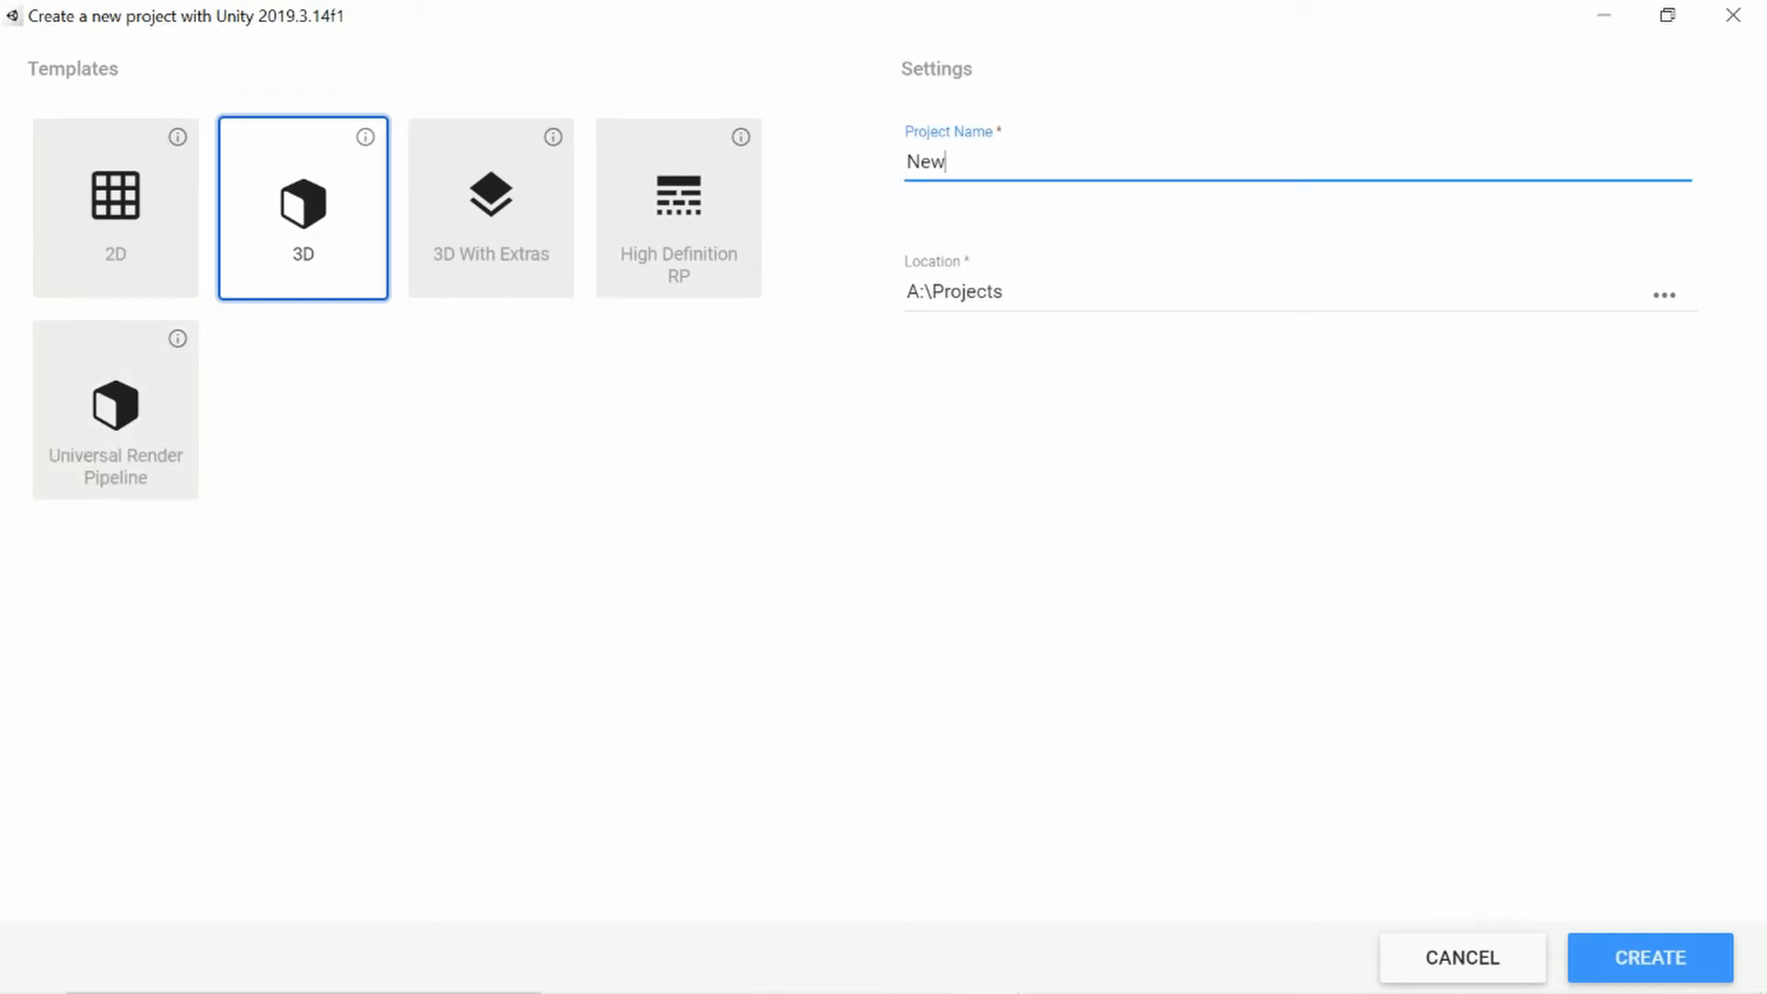
pyautogui.write('Pl')
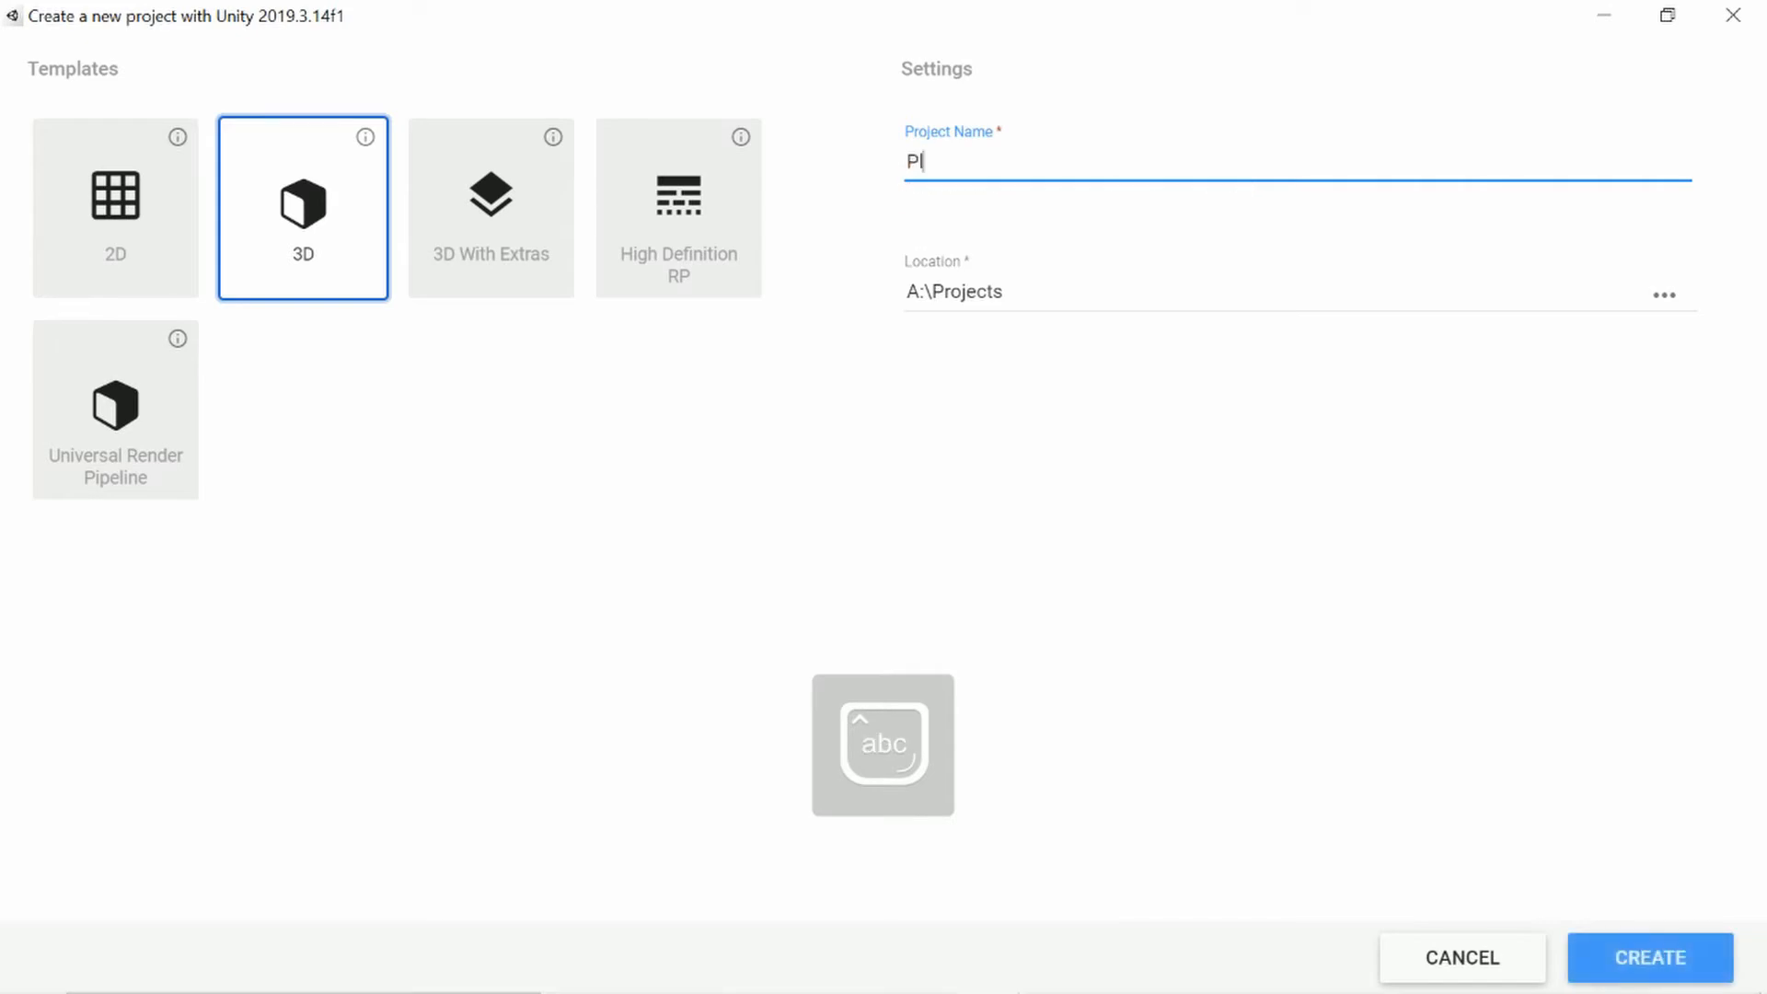
pyautogui.write('Anti al')
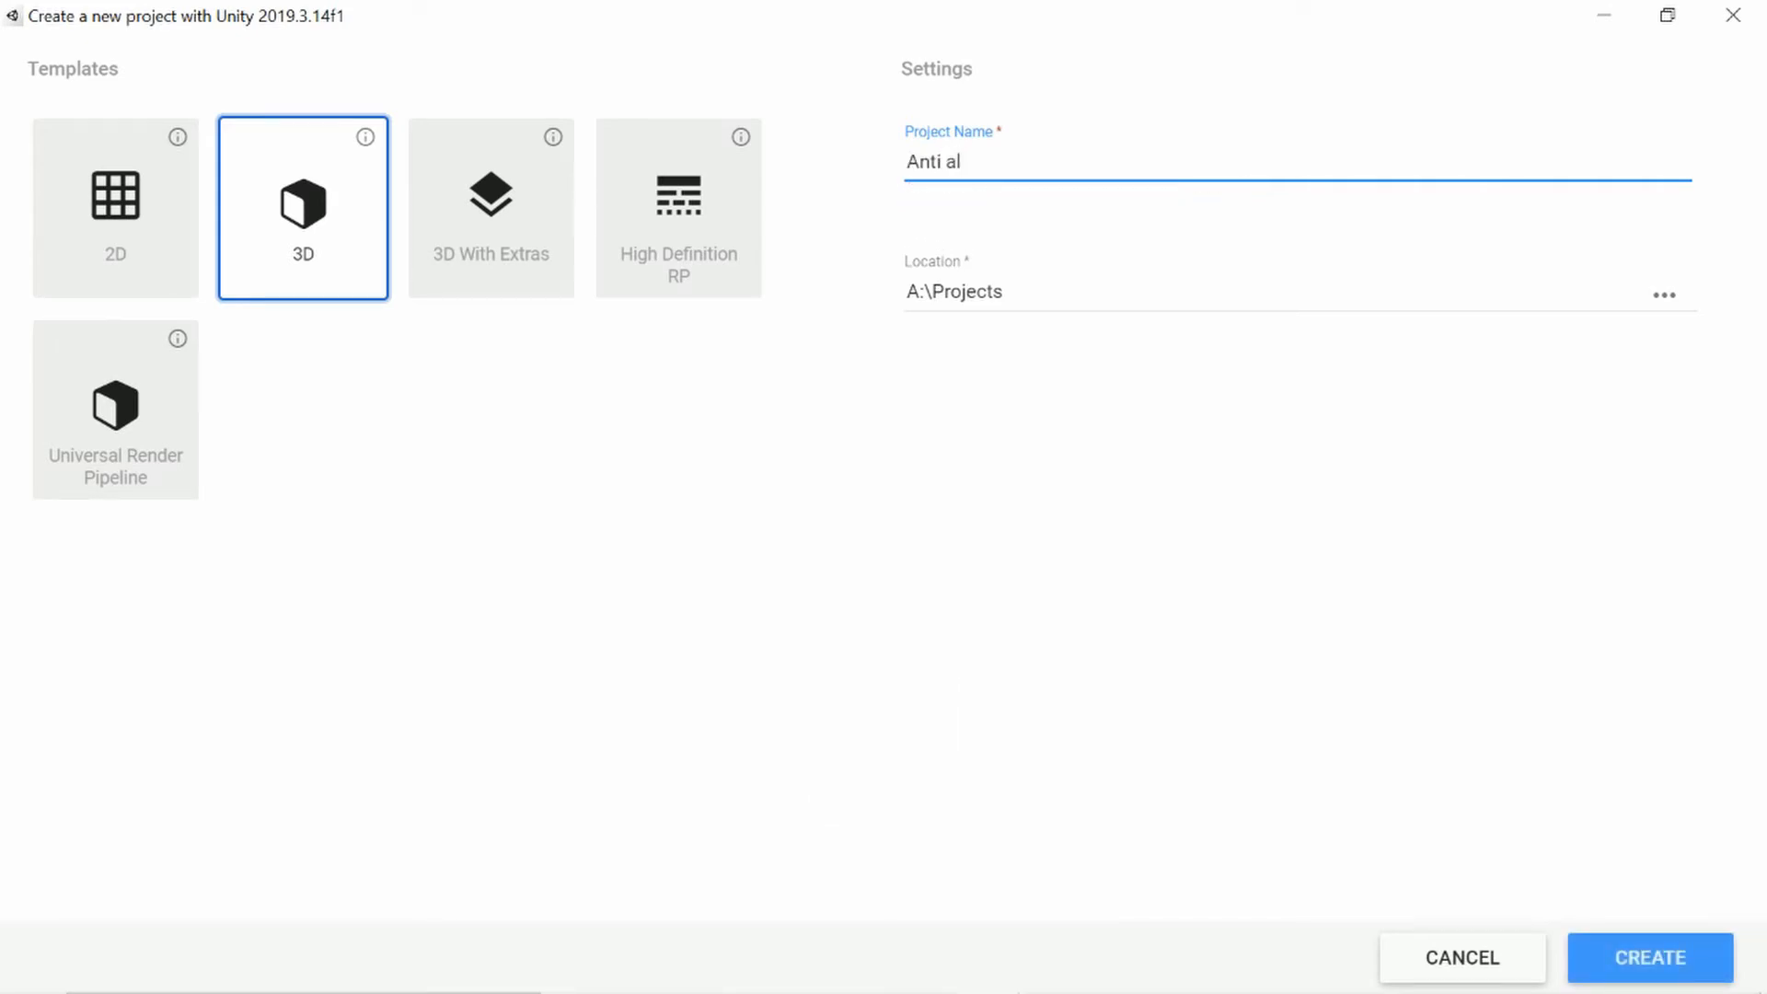
# Finish the name 'Anti aliasing' and create the project, opening SampleScene in the editor.
pyautogui.write('iasing')
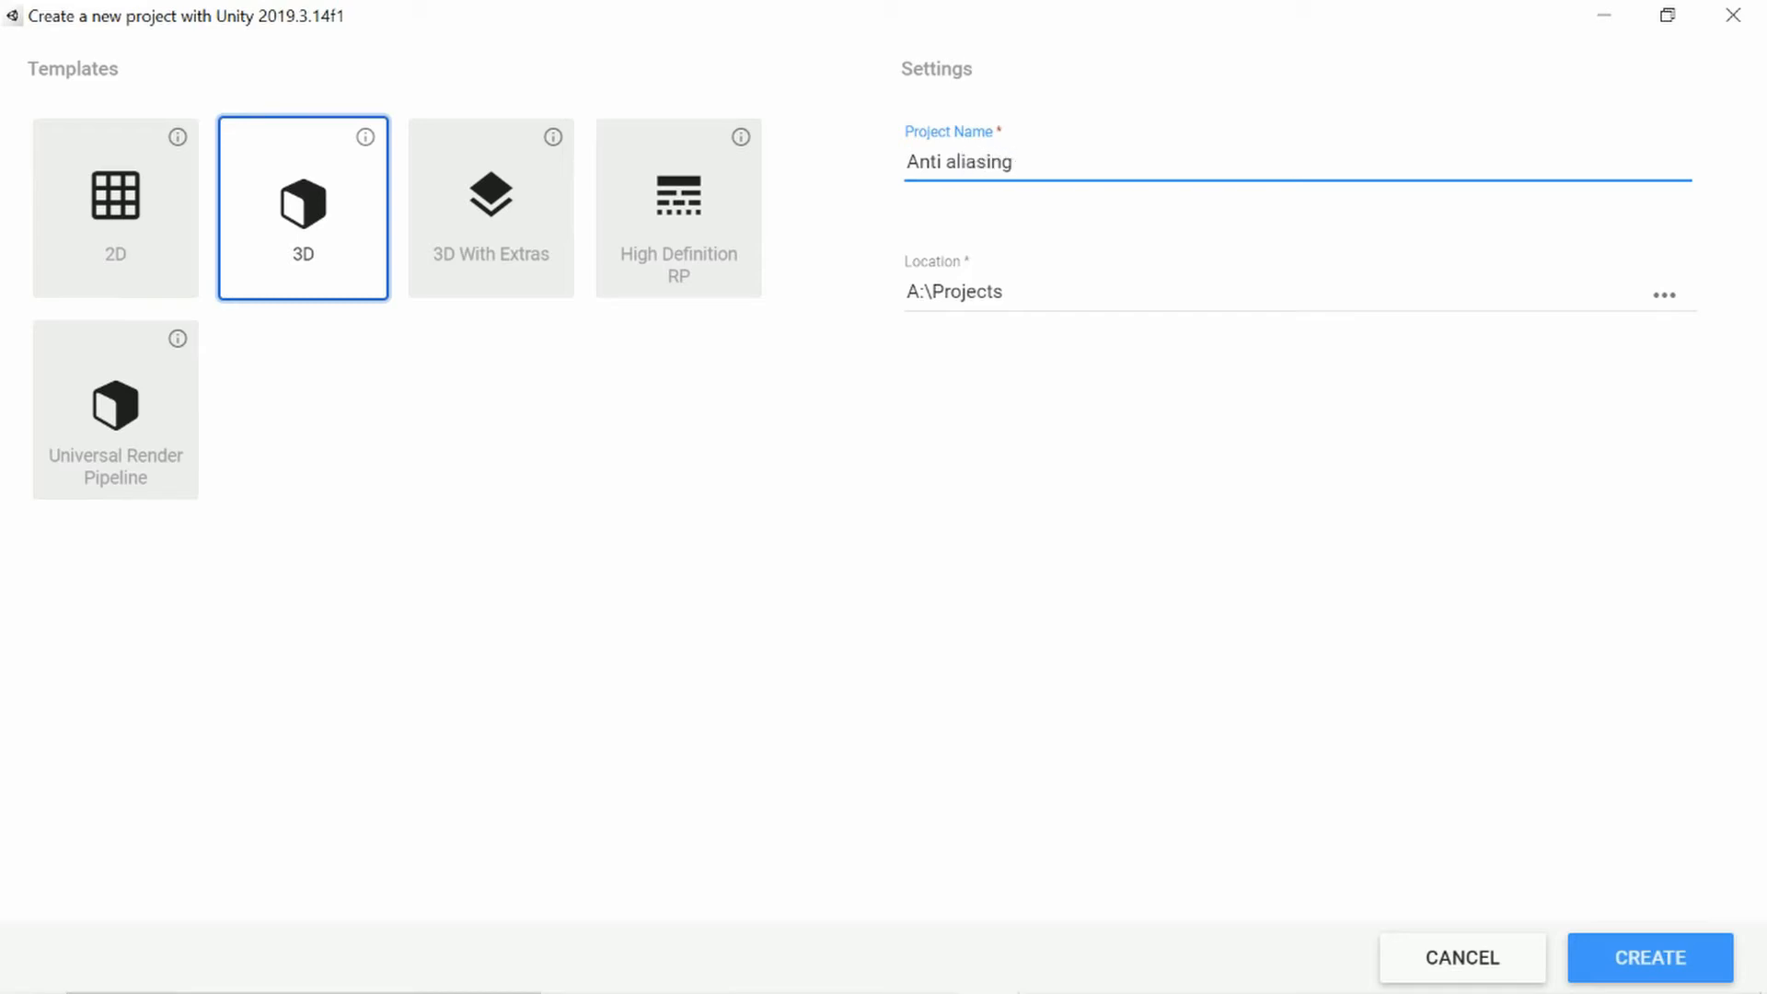
pyautogui.click(1647, 957)
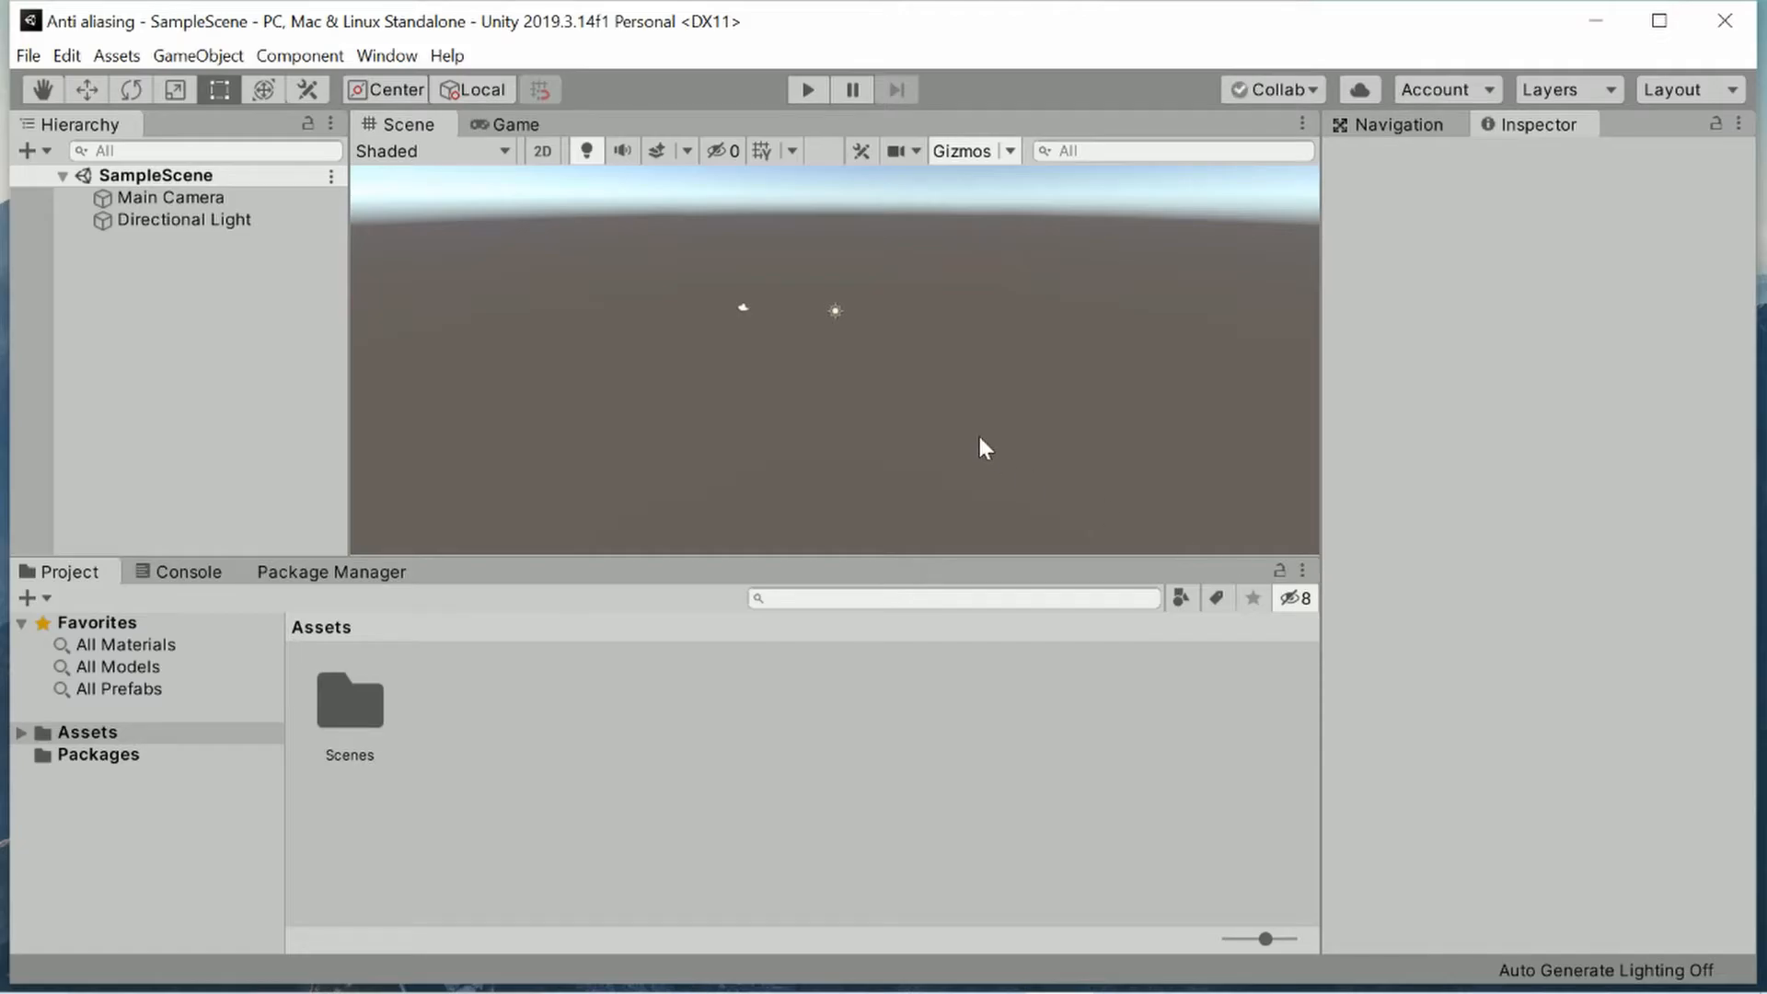